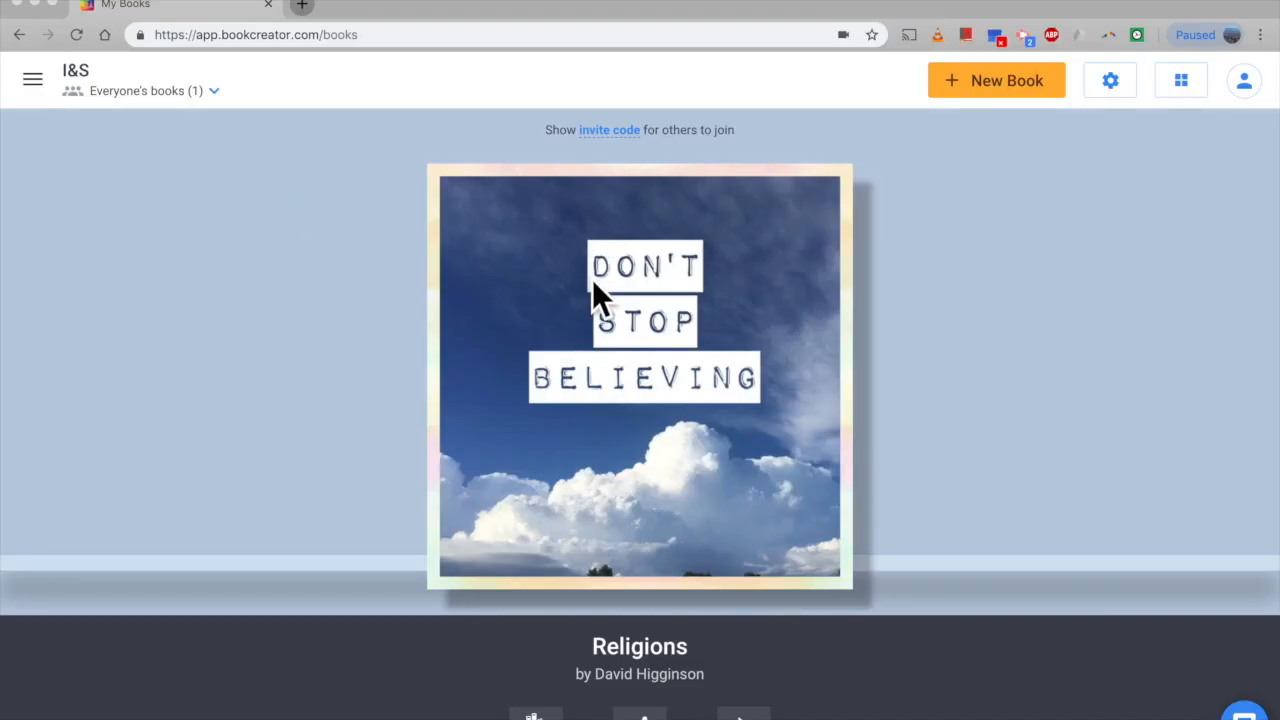
{"action": "mouse_move", "coordinate": [904, 322]}
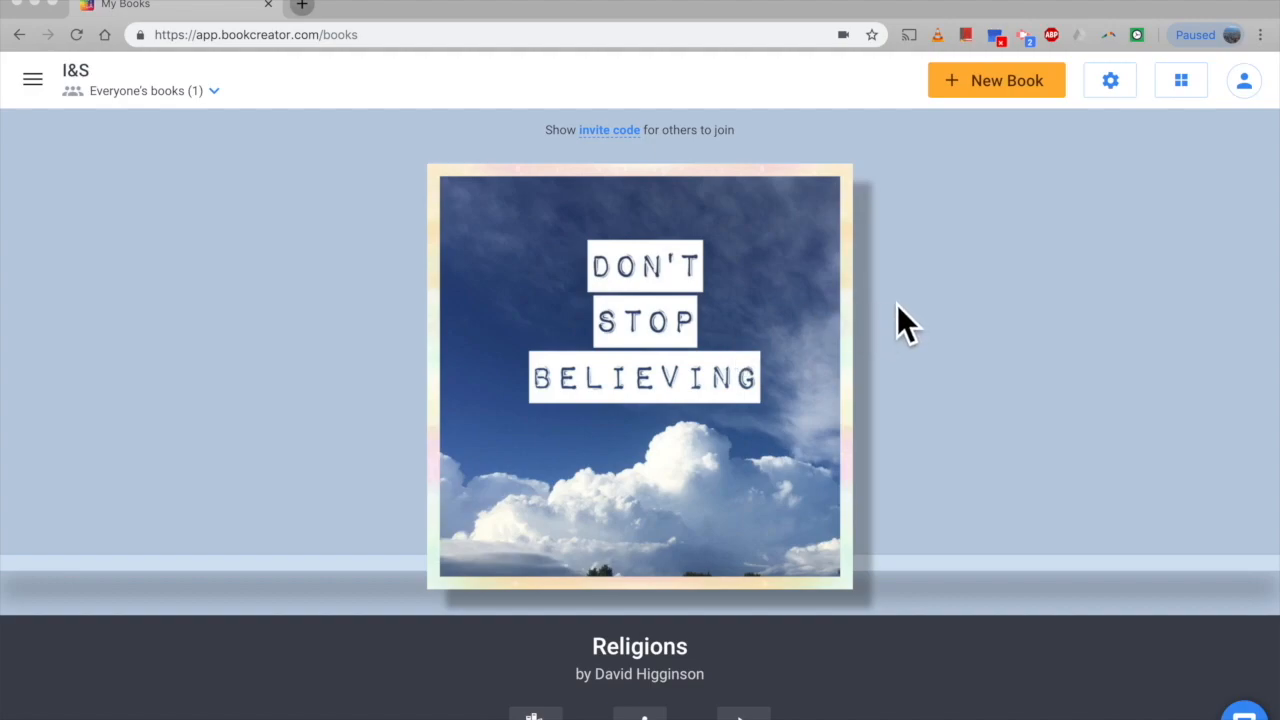
{"action": "mouse_move", "coordinate": [1036, 110]}
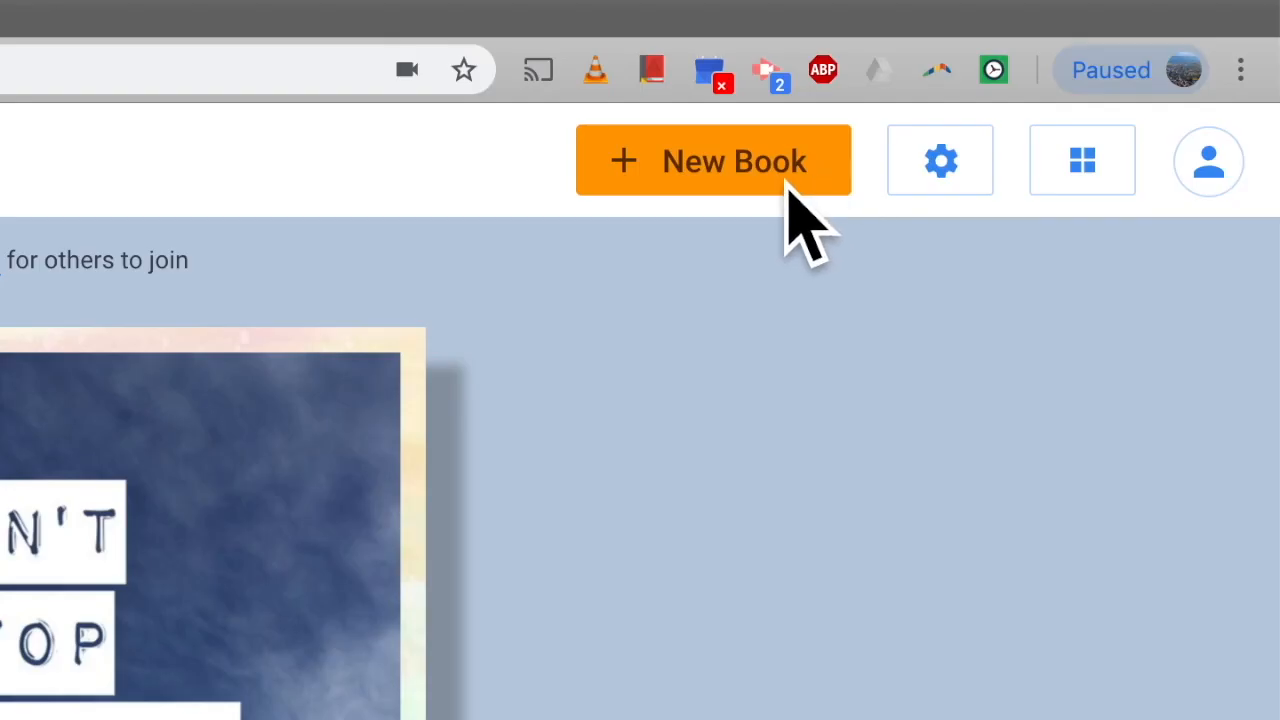
Start a new book so the Choose a book shape page appears.
{"action": "left_click", "coordinate": [712, 160]}
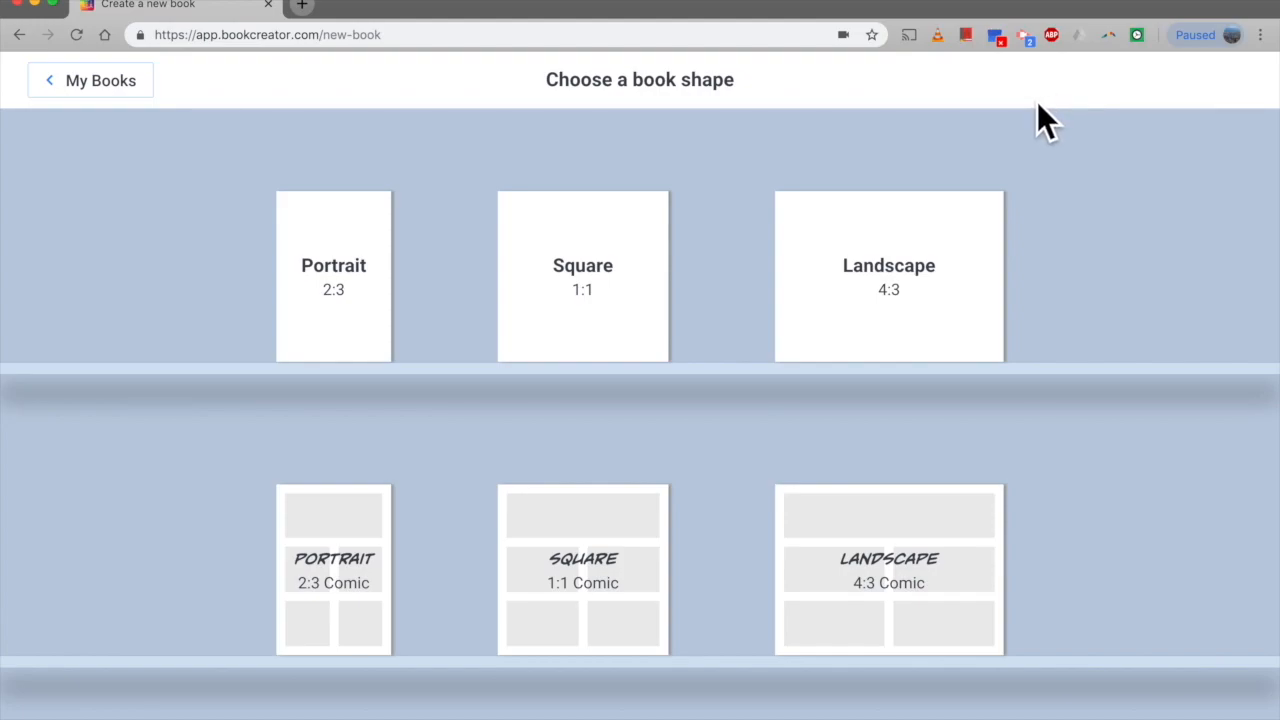
{"action": "mouse_move", "coordinate": [596, 244]}
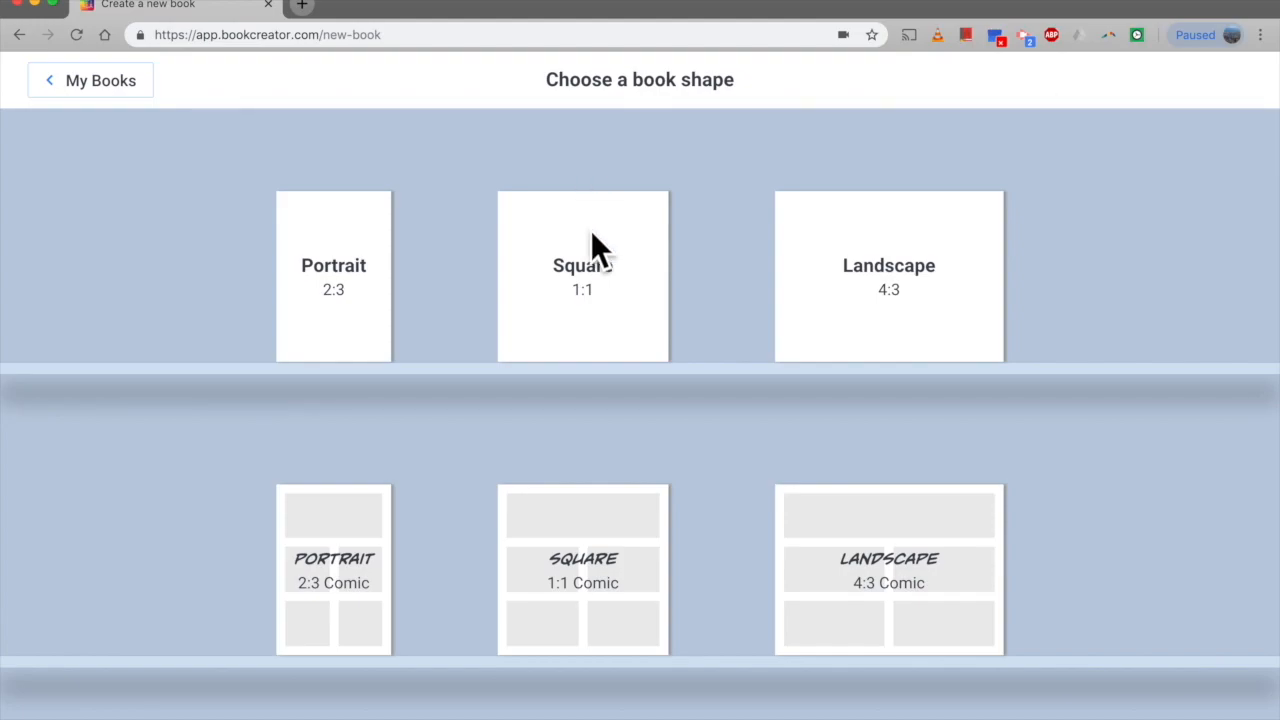
Create a Portrait 2:3 book with its blank cover page ready for editing.
{"action": "left_click", "coordinate": [582, 276]}
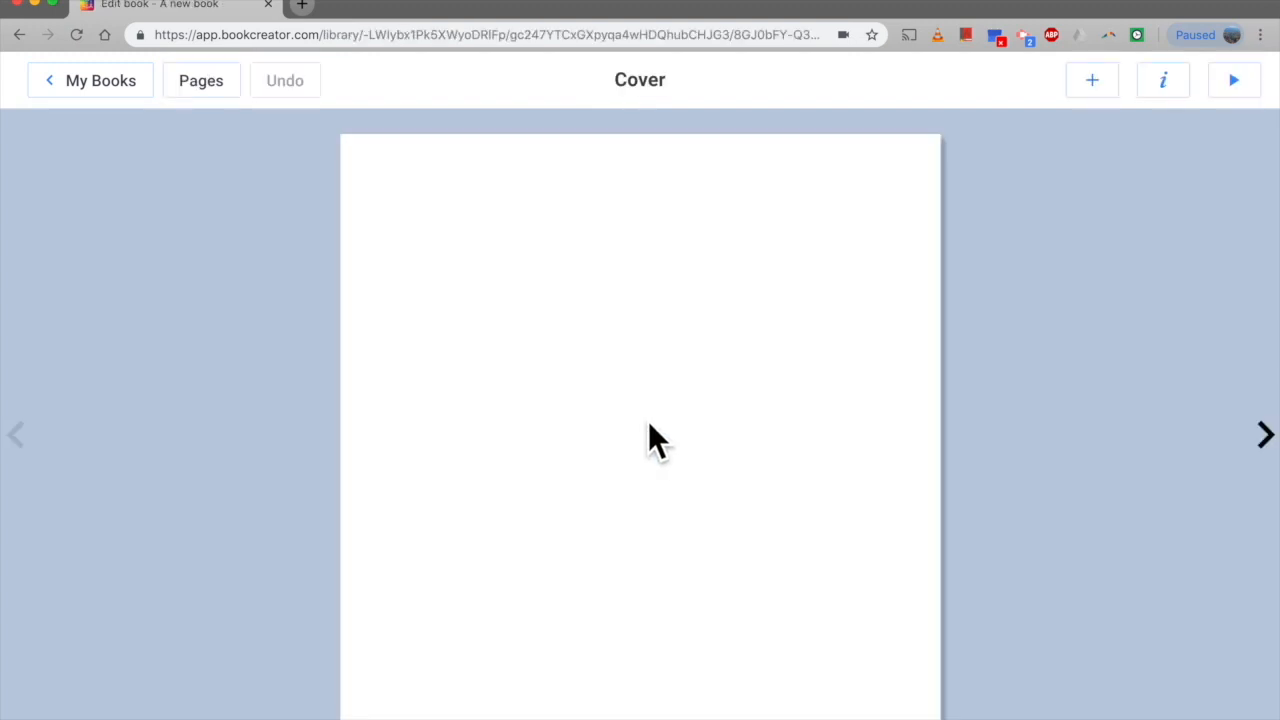
{"action": "mouse_move", "coordinate": [640, 450]}
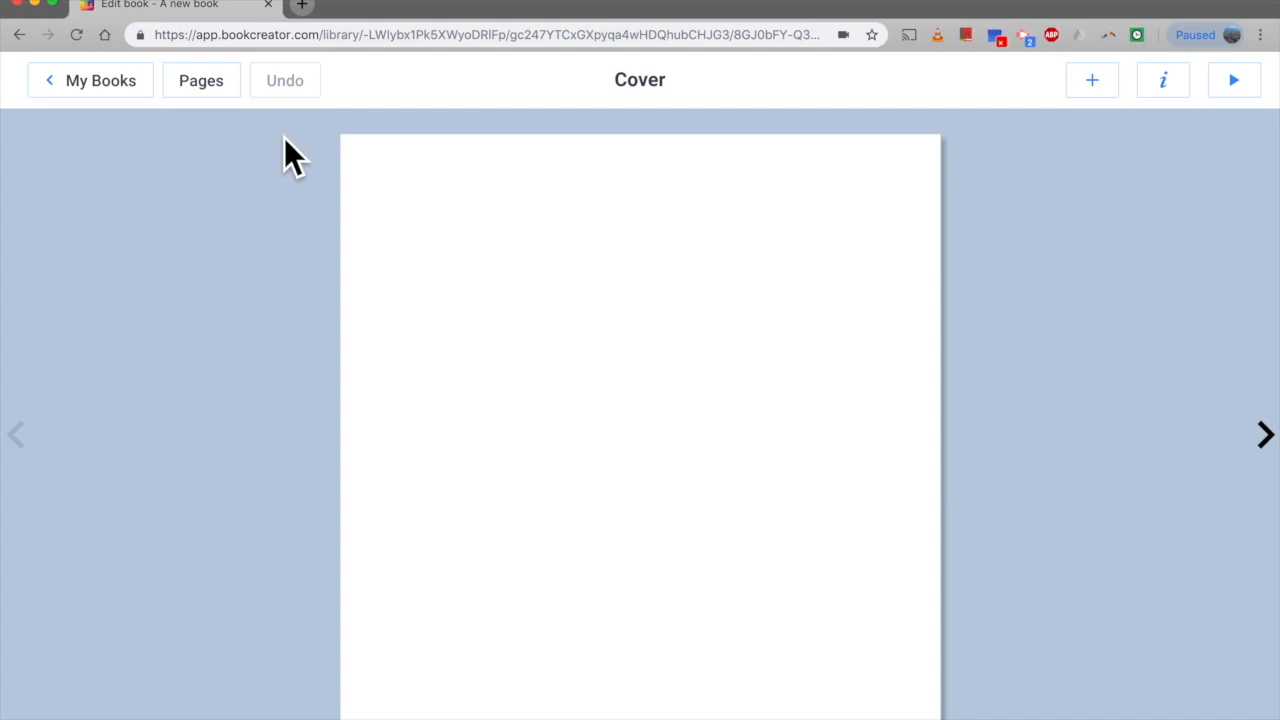
{"action": "mouse_move", "coordinate": [370, 224]}
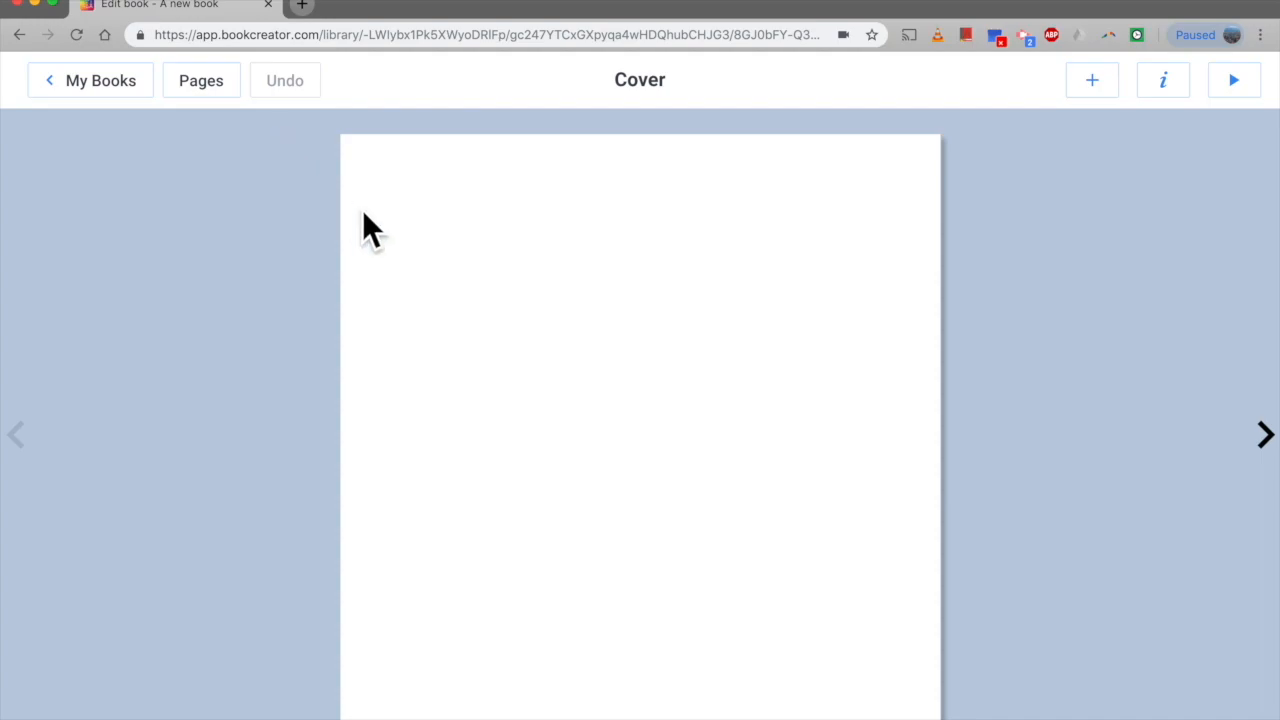
{"action": "mouse_move", "coordinate": [1084, 160]}
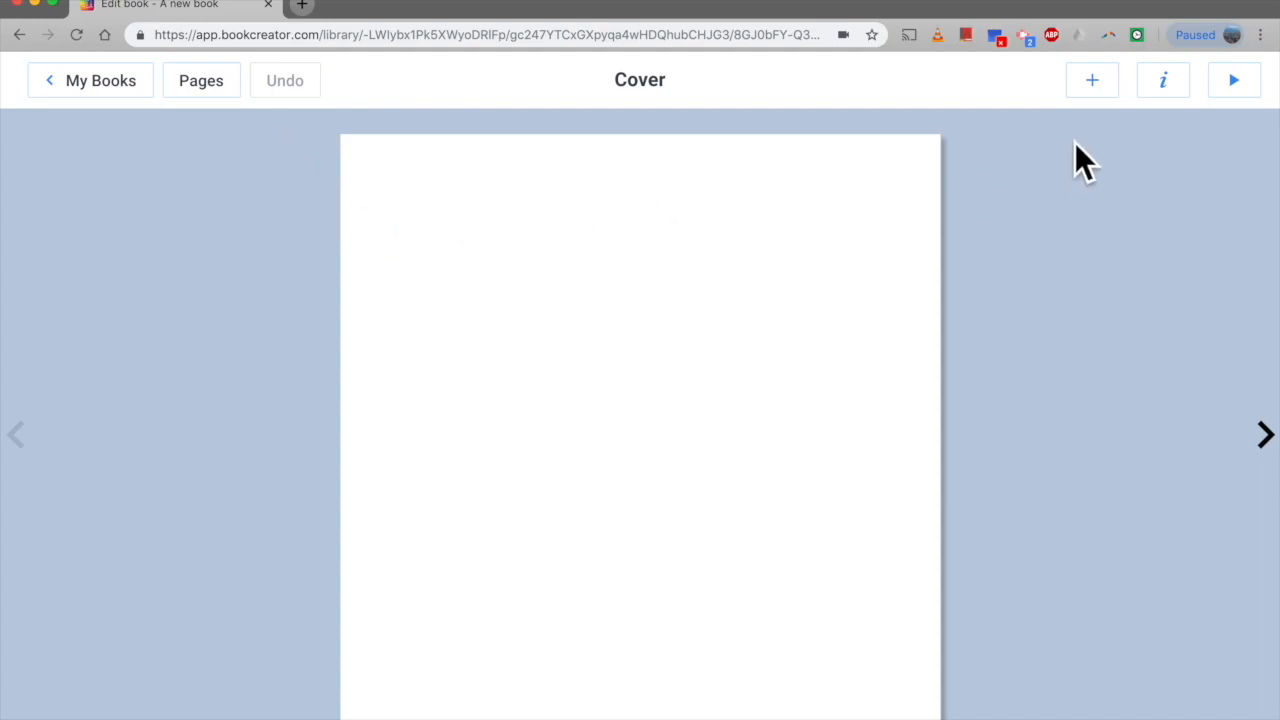
Search Google images for 'SCIS' via Import and place the first campus building photo on the cover.
{"action": "left_click", "coordinate": [1092, 80]}
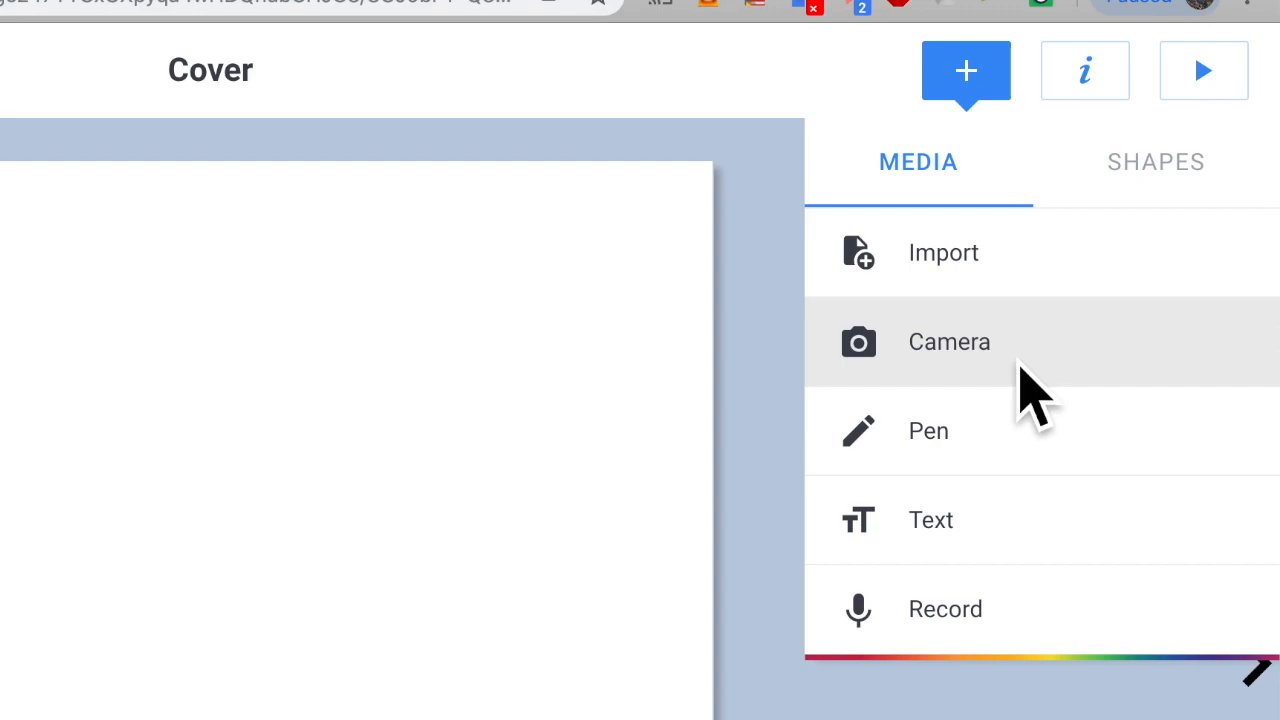
{"action": "mouse_move", "coordinate": [1030, 390]}
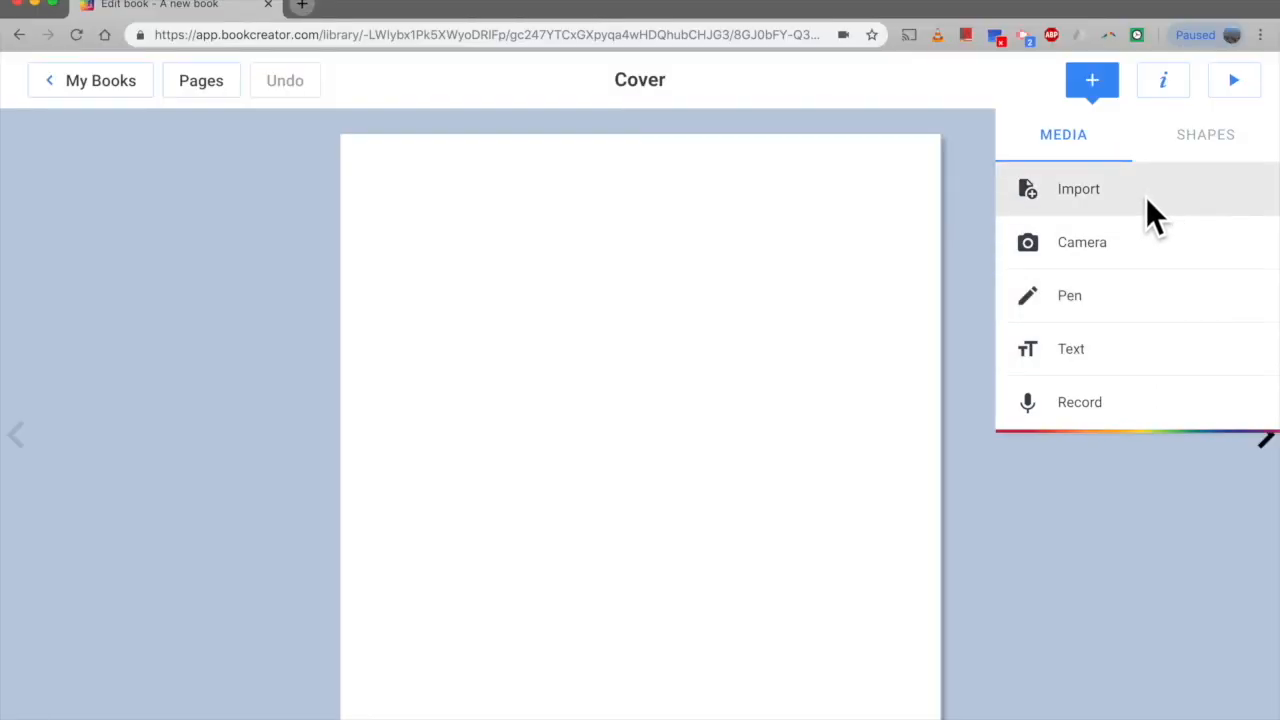
{"action": "left_click", "coordinate": [1078, 188]}
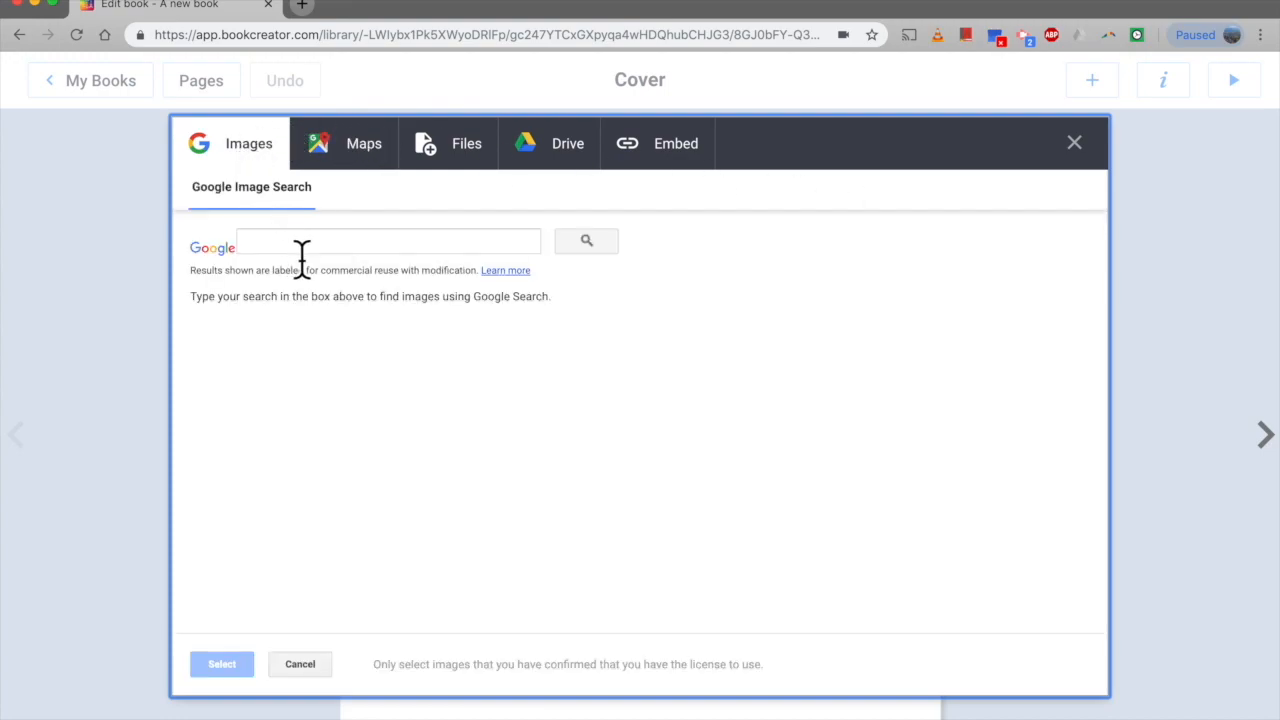
{"action": "type", "text": "SCIS"}
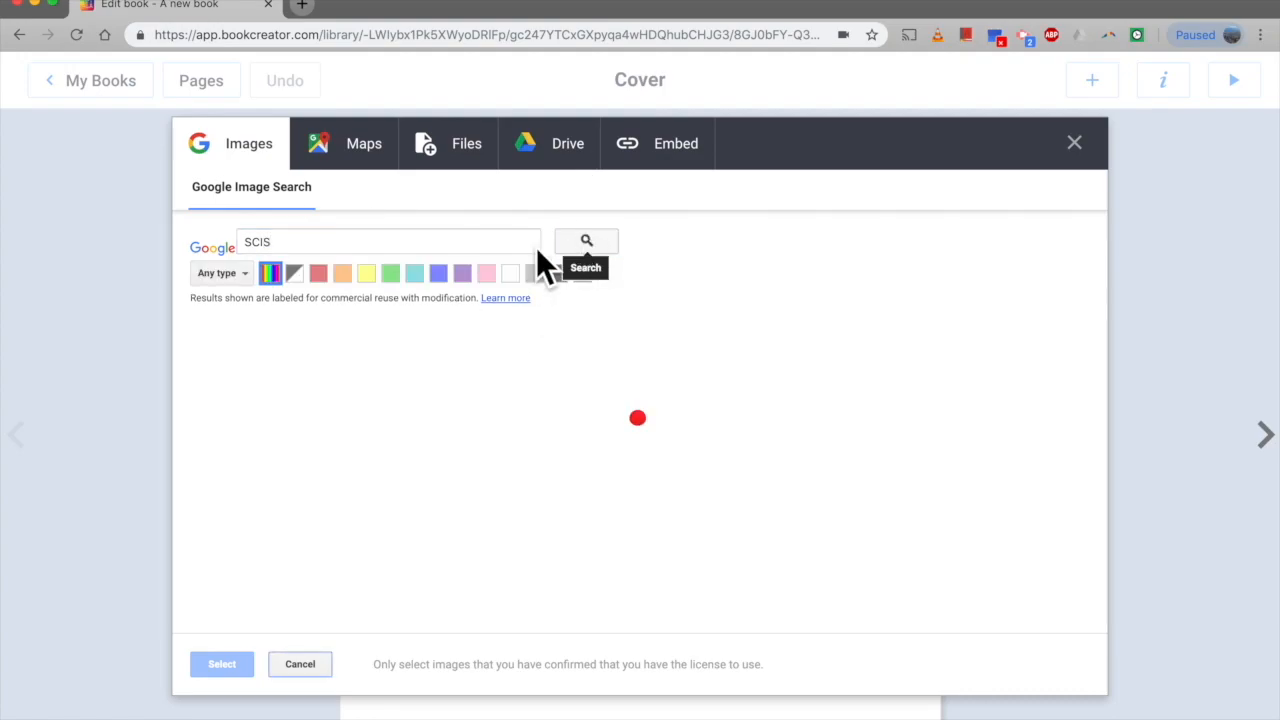
{"action": "left_click", "coordinate": [586, 240]}
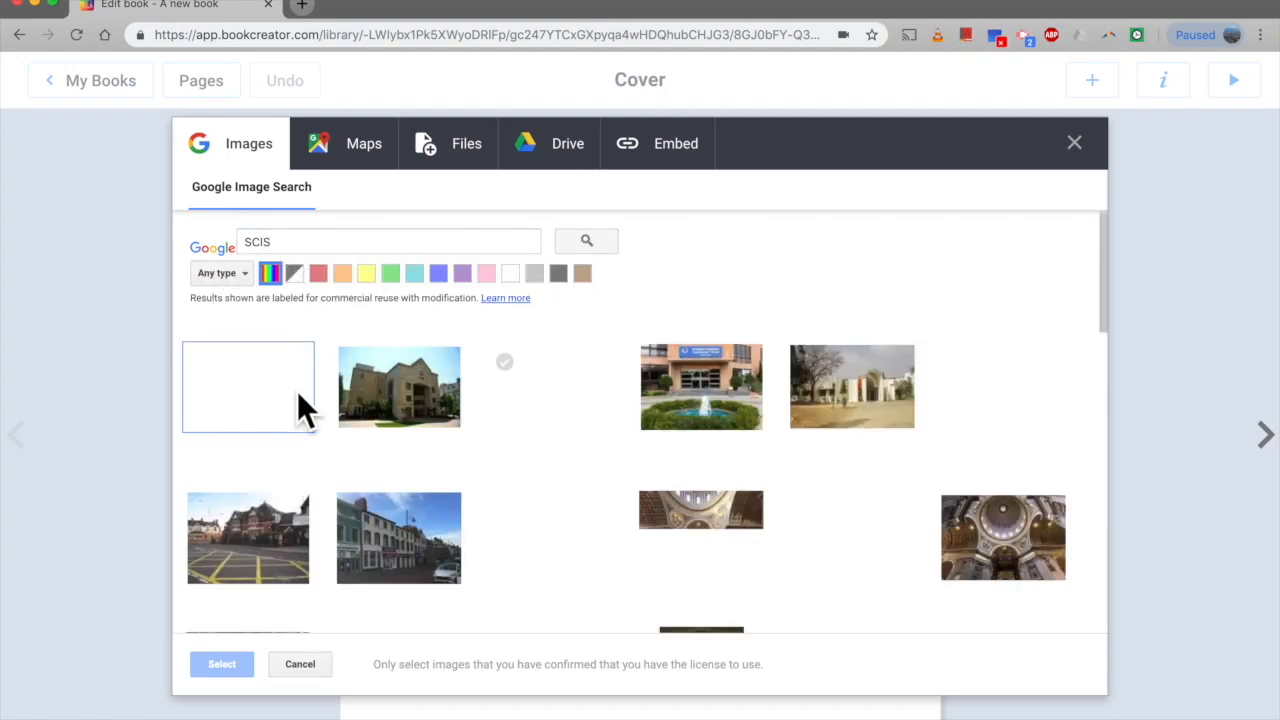
{"action": "left_click", "coordinate": [248, 388]}
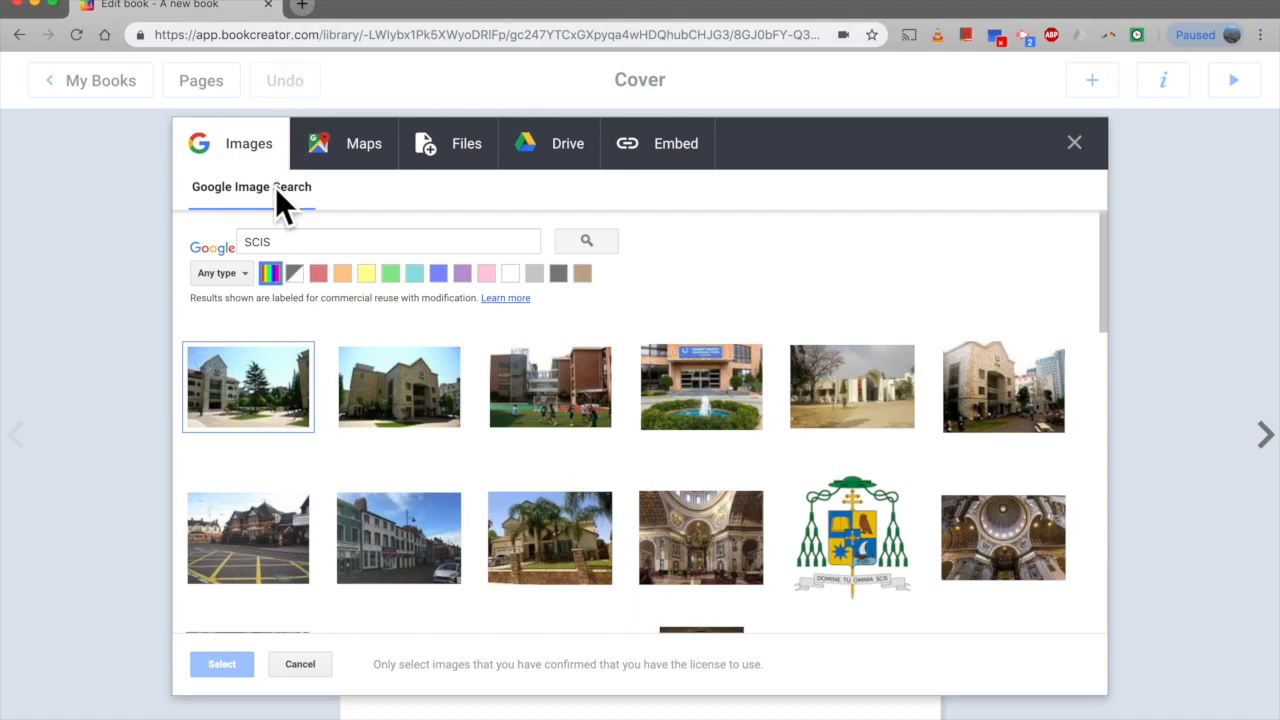
{"action": "left_click", "coordinate": [248, 388]}
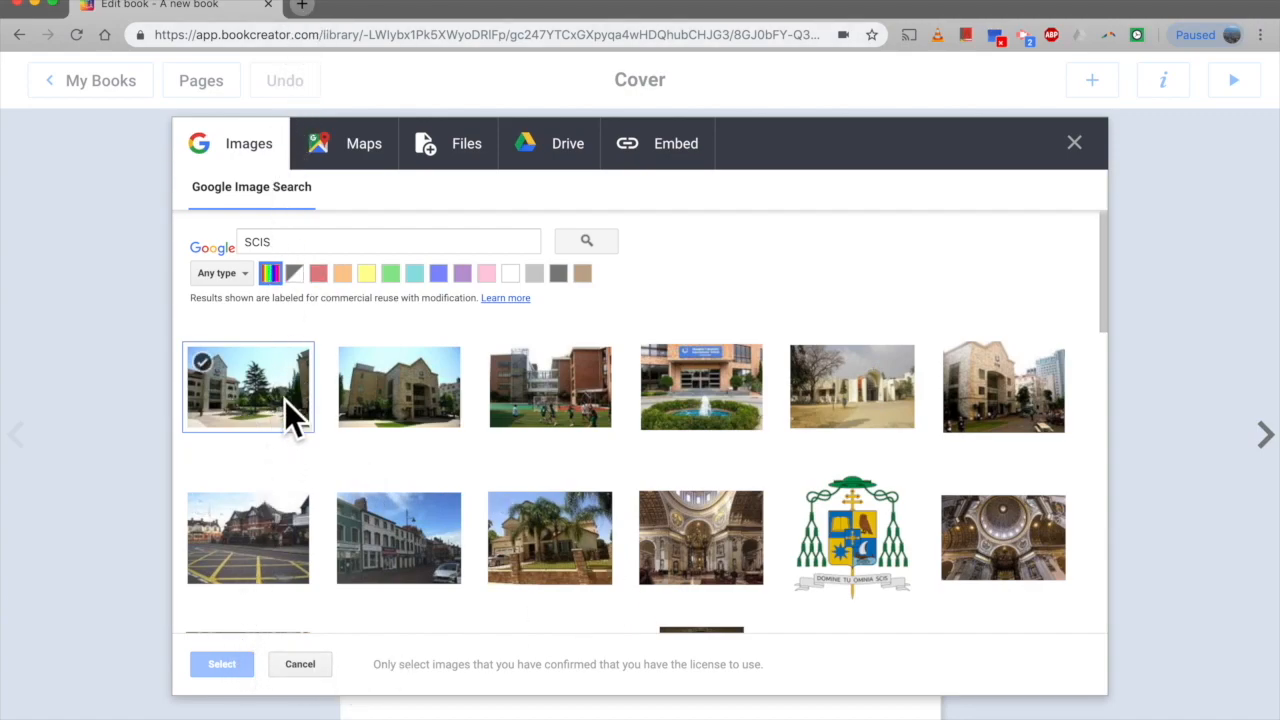
{"action": "left_click", "coordinate": [248, 388]}
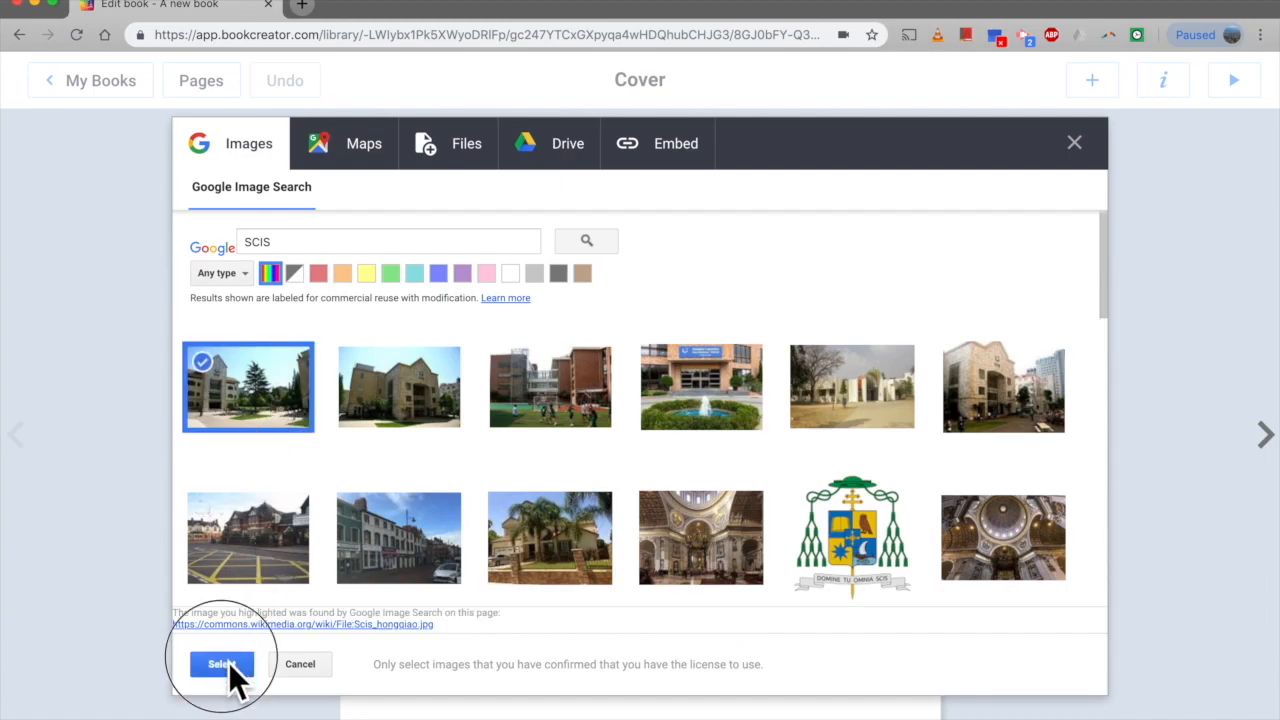
{"action": "left_click", "coordinate": [220, 664]}
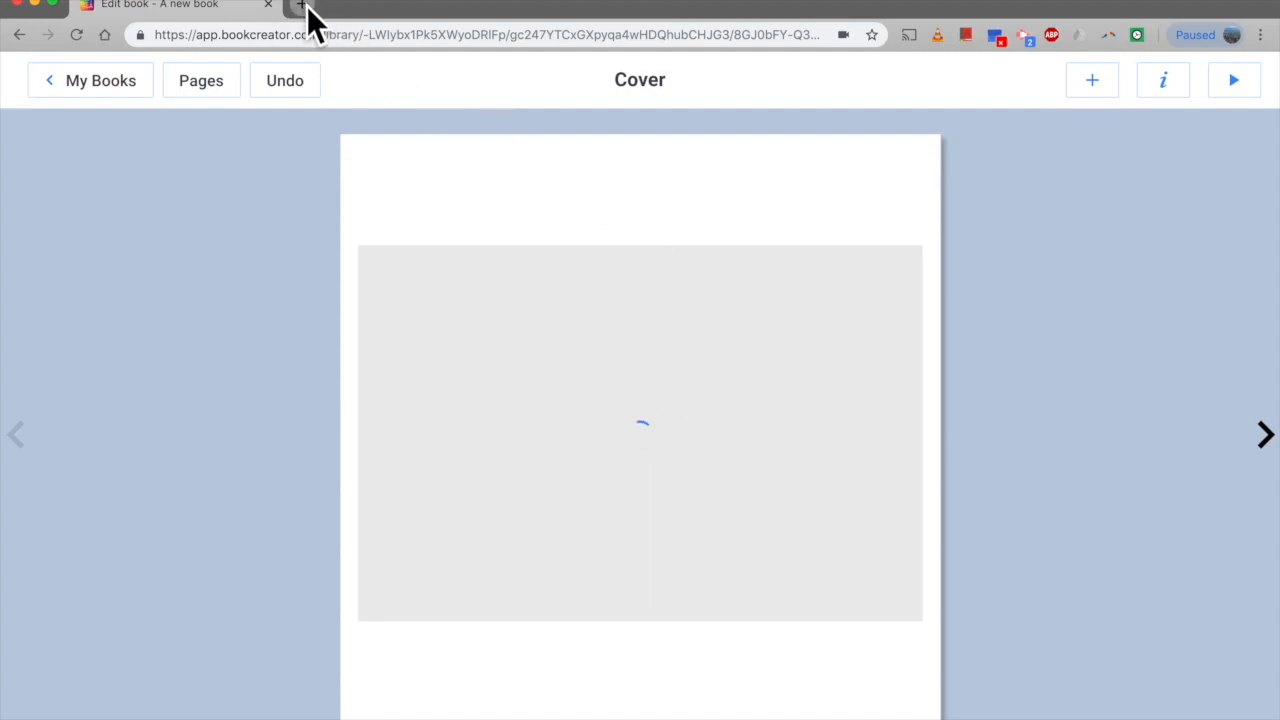
In a new tab, view Google image results for SCIS and preview the aerial campus photo.
{"action": "left_click", "coordinate": [300, 6]}
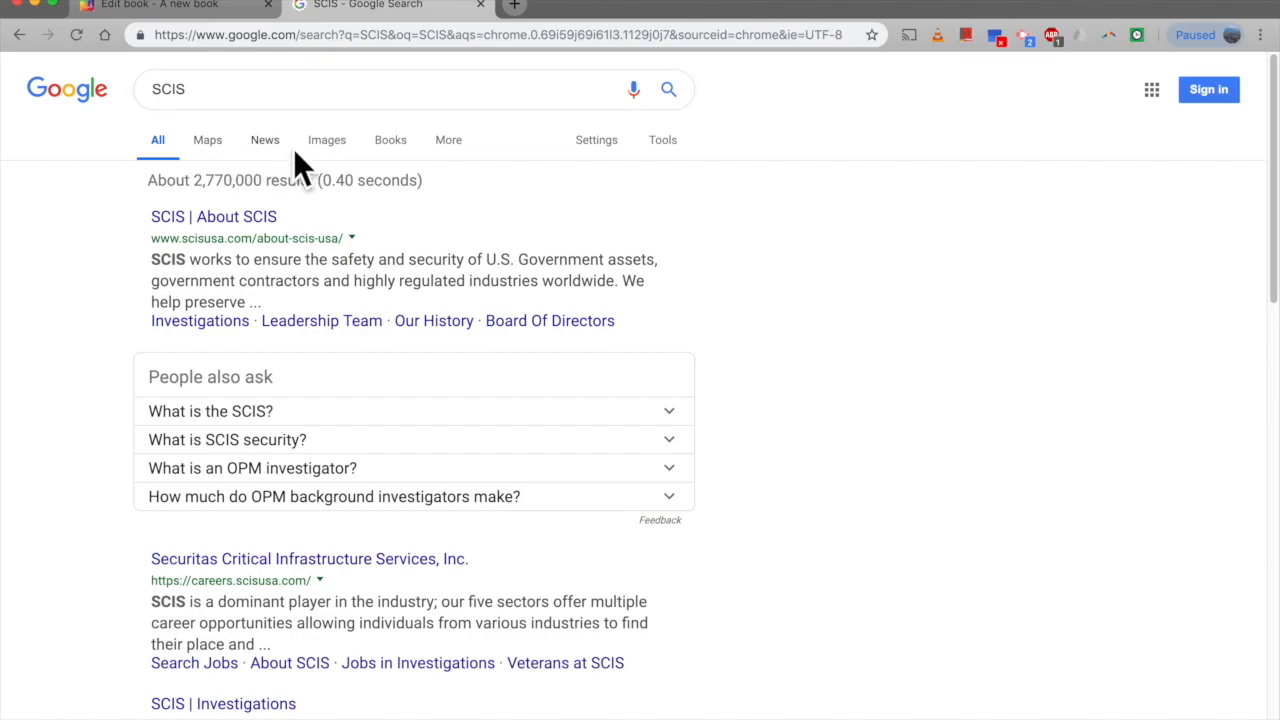
{"action": "left_click", "coordinate": [326, 140]}
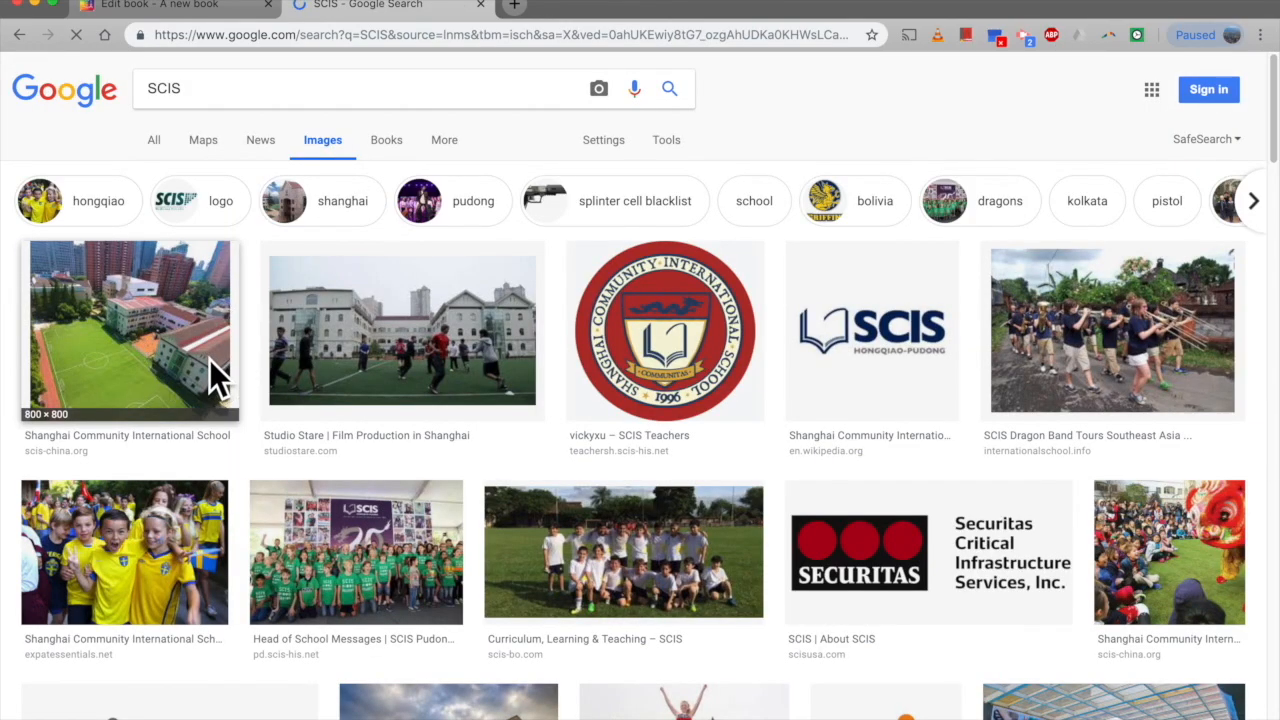
{"action": "left_click", "coordinate": [128, 330]}
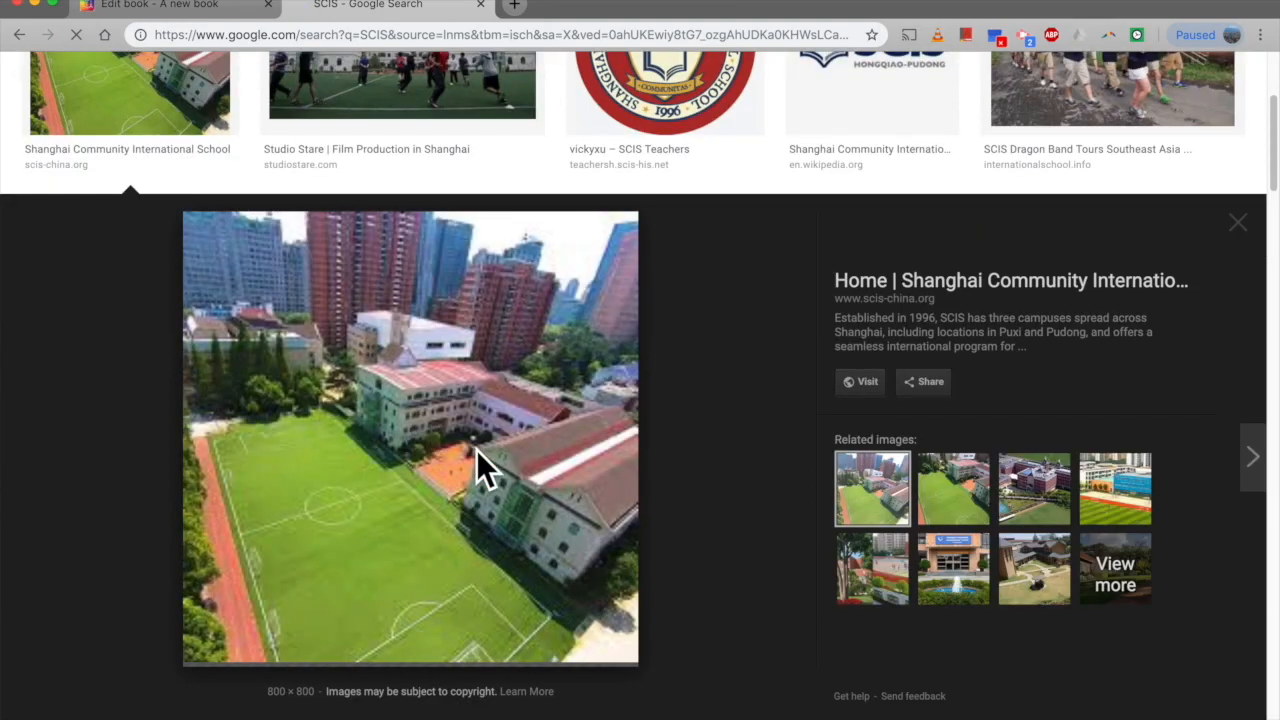
{"action": "mouse_move", "coordinate": [470, 696]}
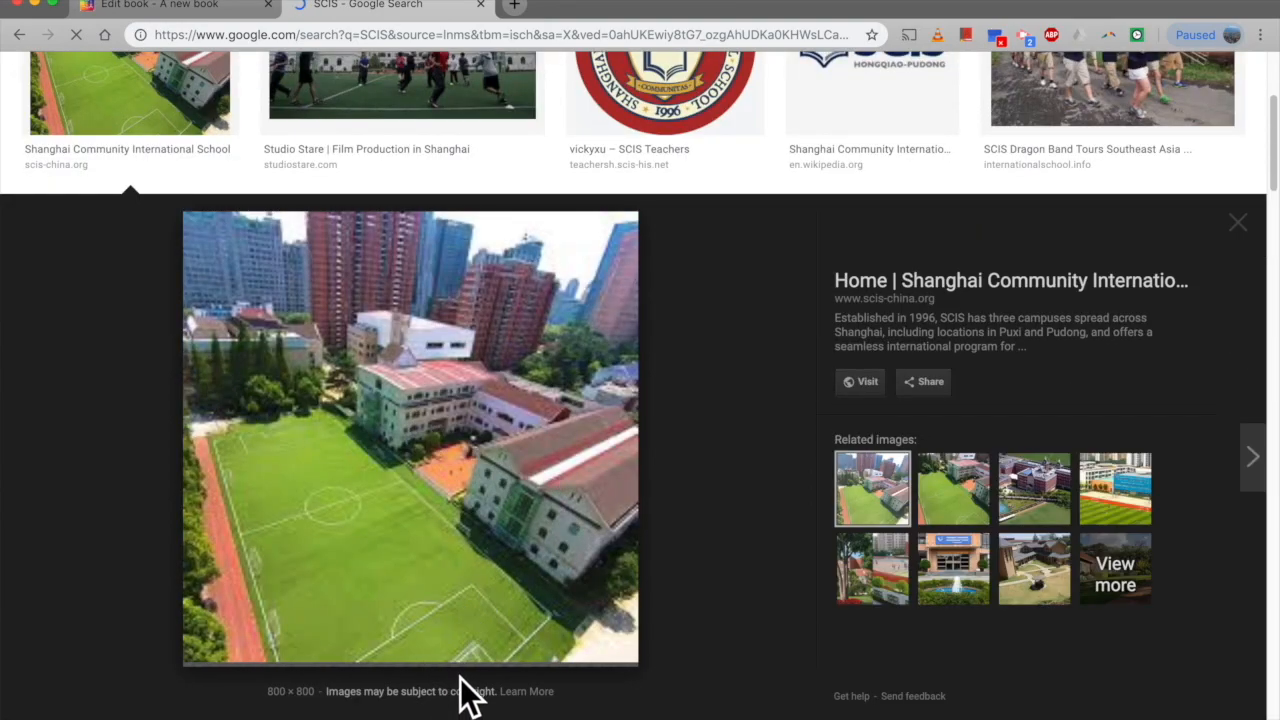
{"action": "mouse_move", "coordinate": [640, 696]}
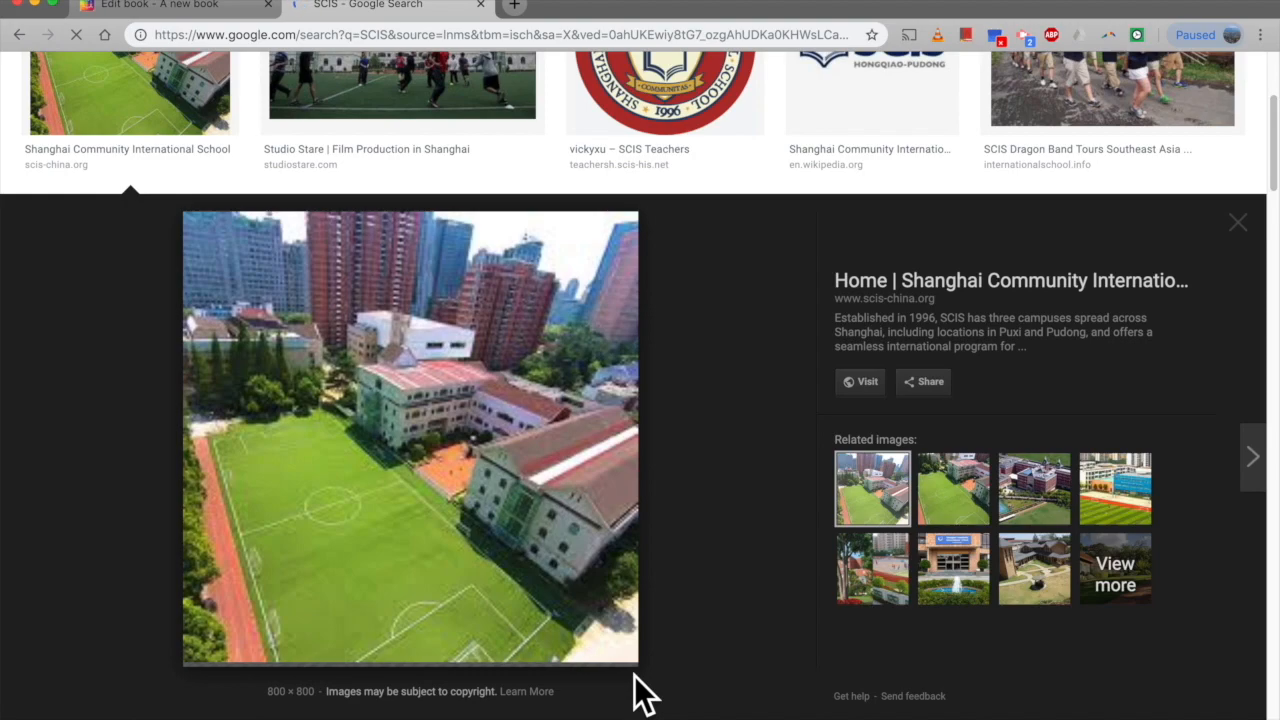
{"action": "mouse_move", "coordinate": [236, 20]}
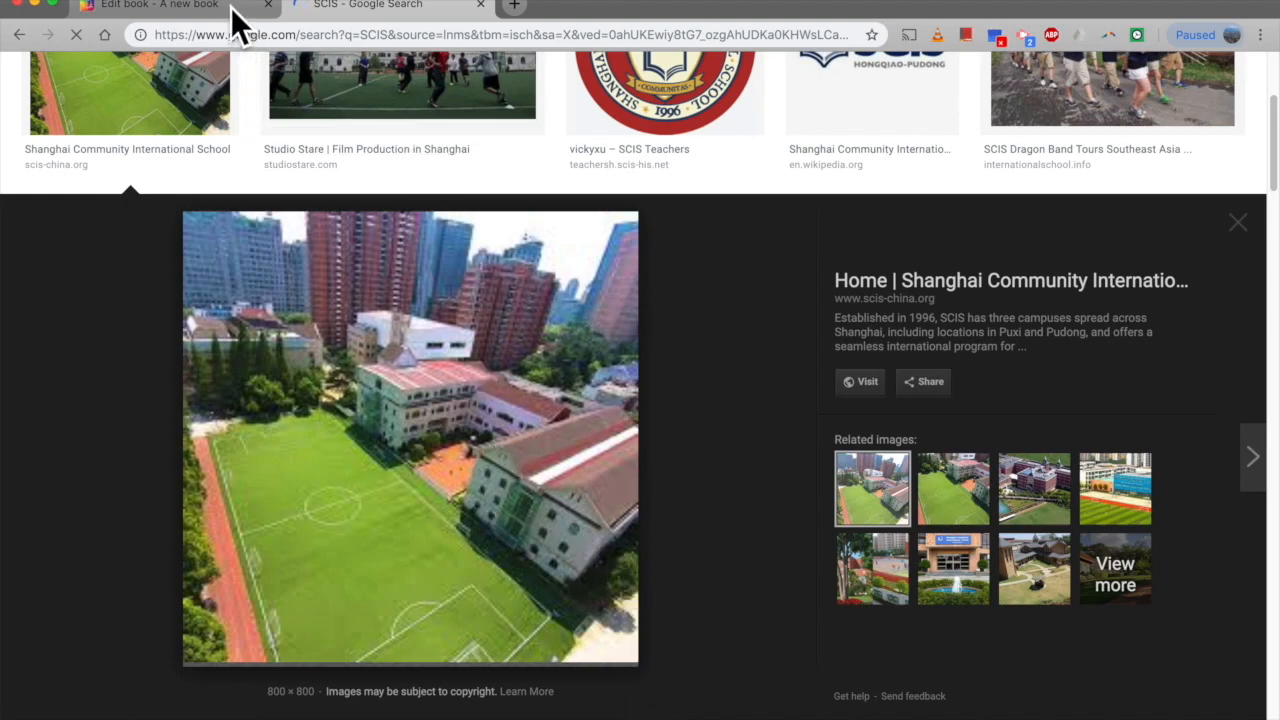
{"action": "mouse_move", "coordinate": [436, 360]}
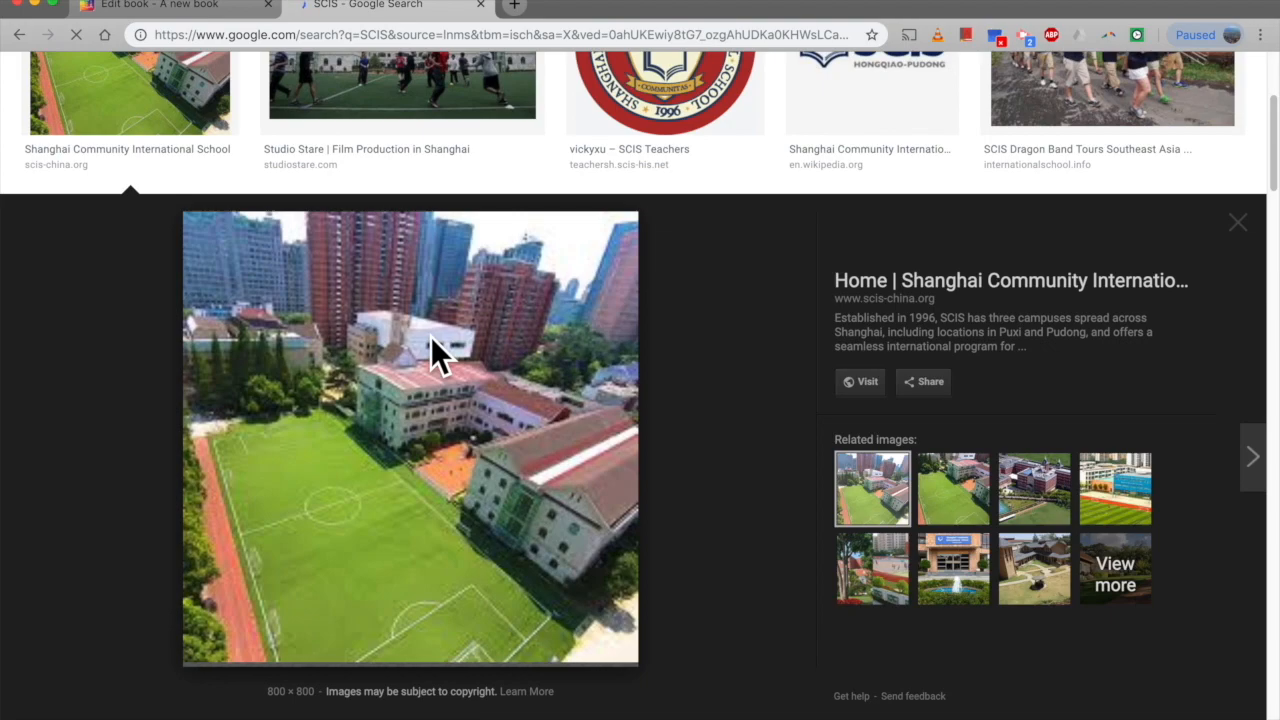
{"action": "mouse_move", "coordinate": [536, 478]}
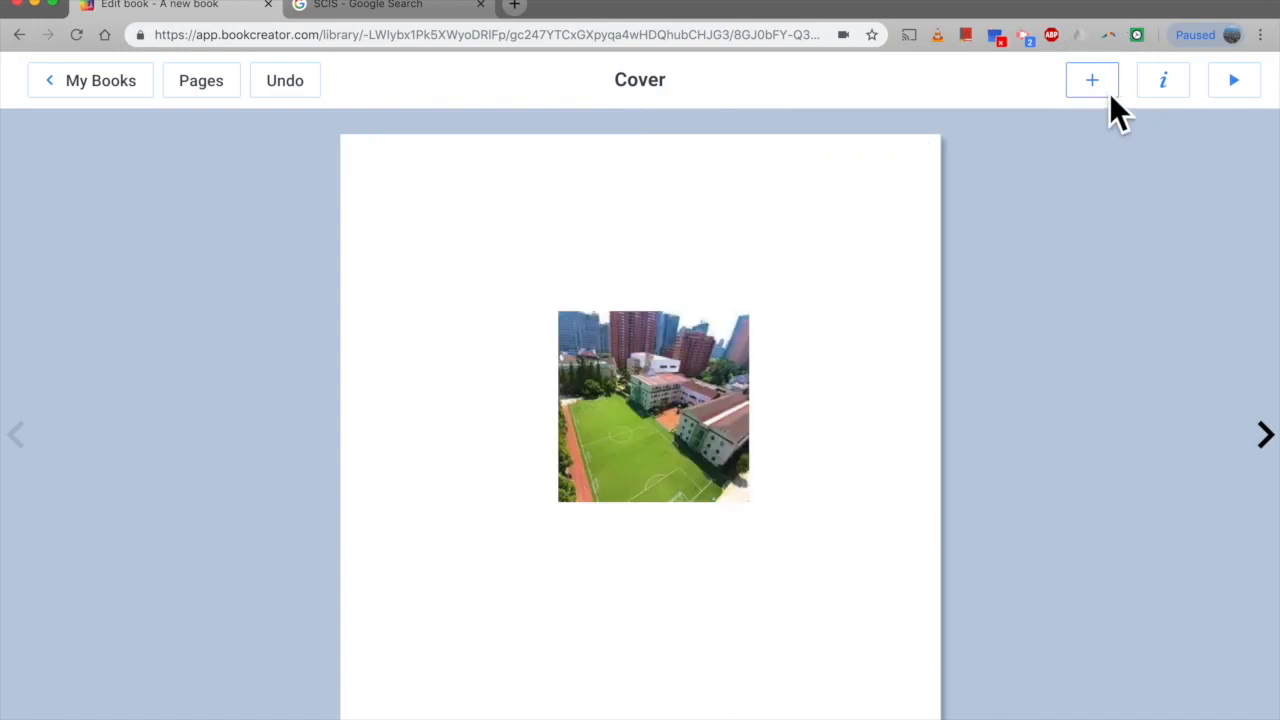
Add a text box reading 'SCIS Student Hand Book' to the cover.
{"action": "left_click", "coordinate": [1092, 80]}
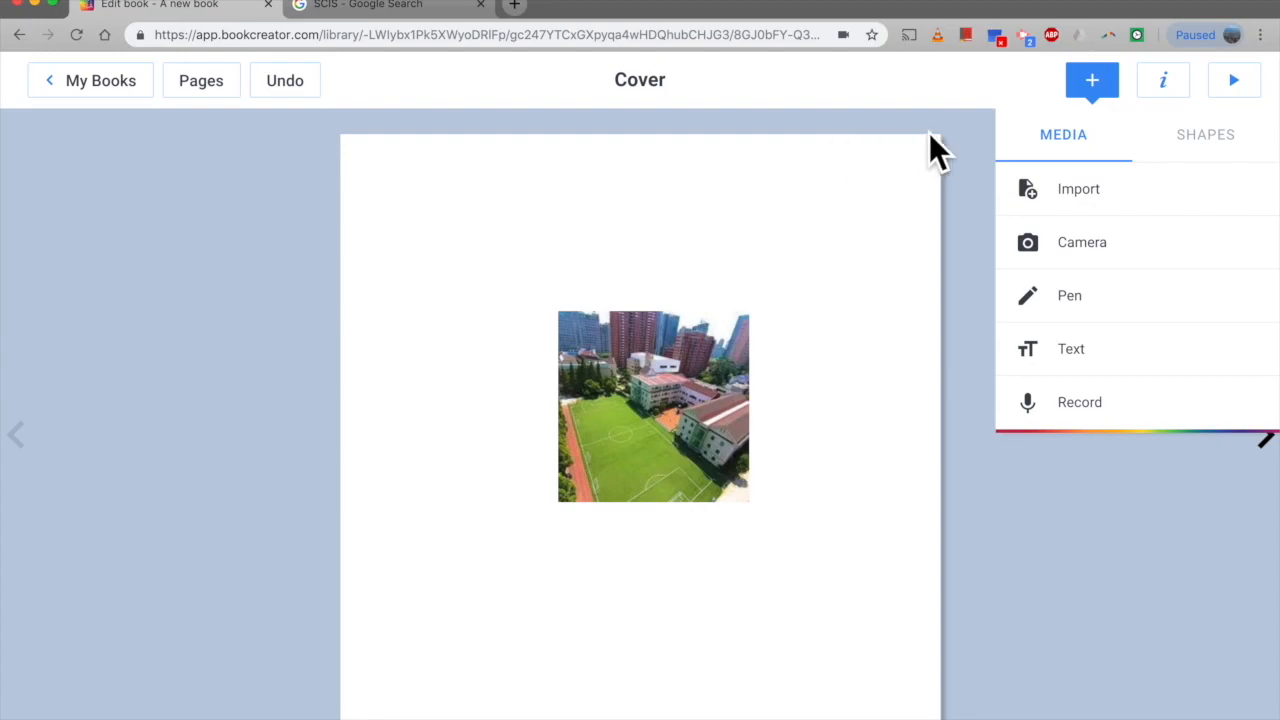
{"action": "mouse_move", "coordinate": [1100, 164]}
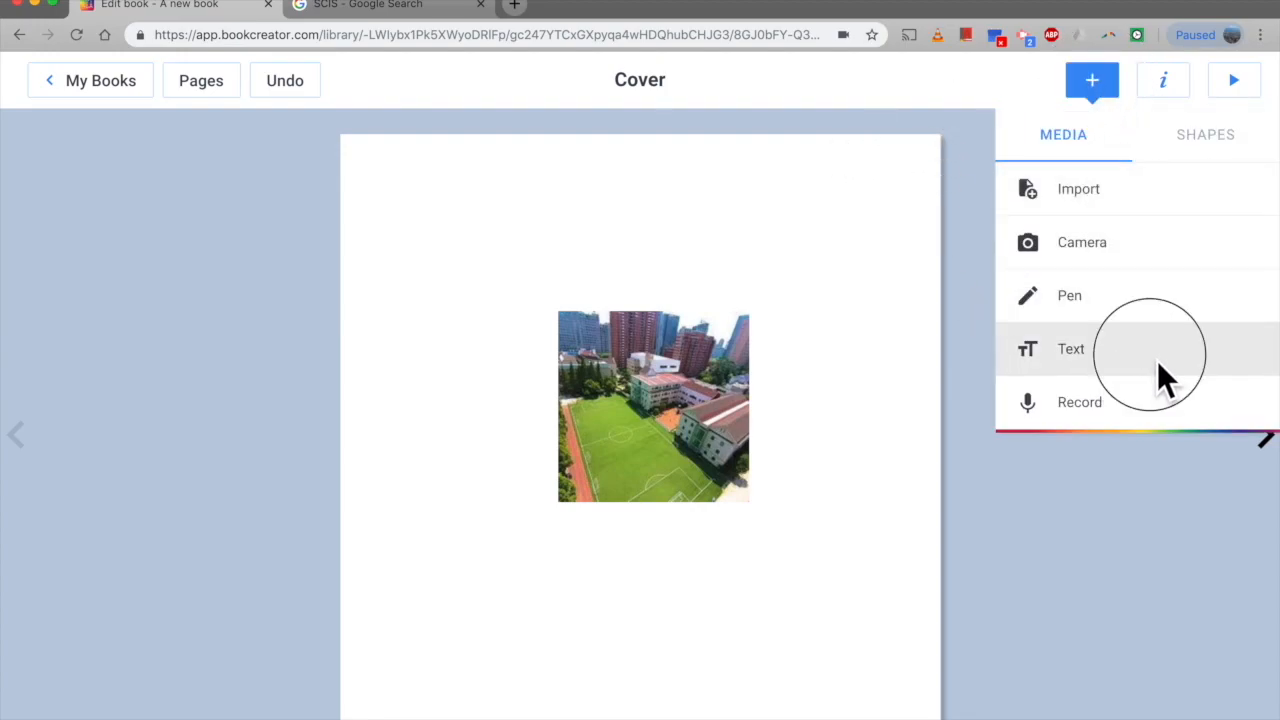
{"action": "left_click", "coordinate": [1070, 348]}
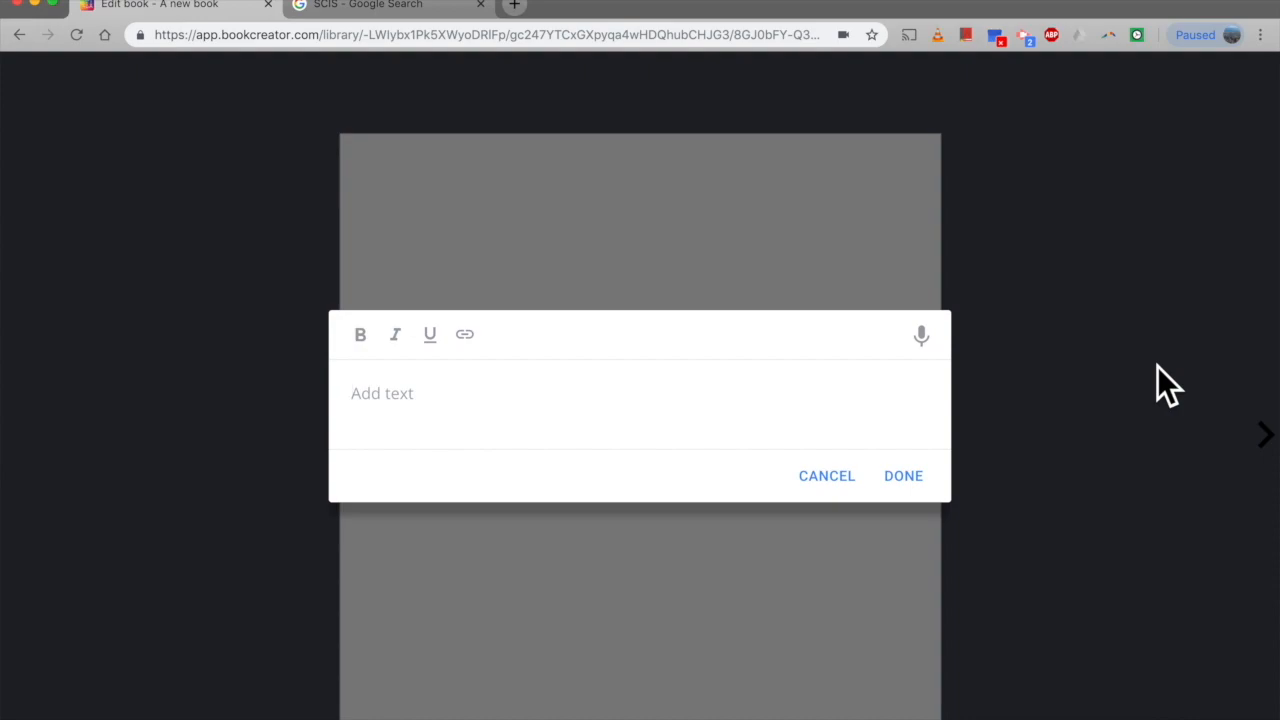
{"action": "type", "text": "SCIS Student"}
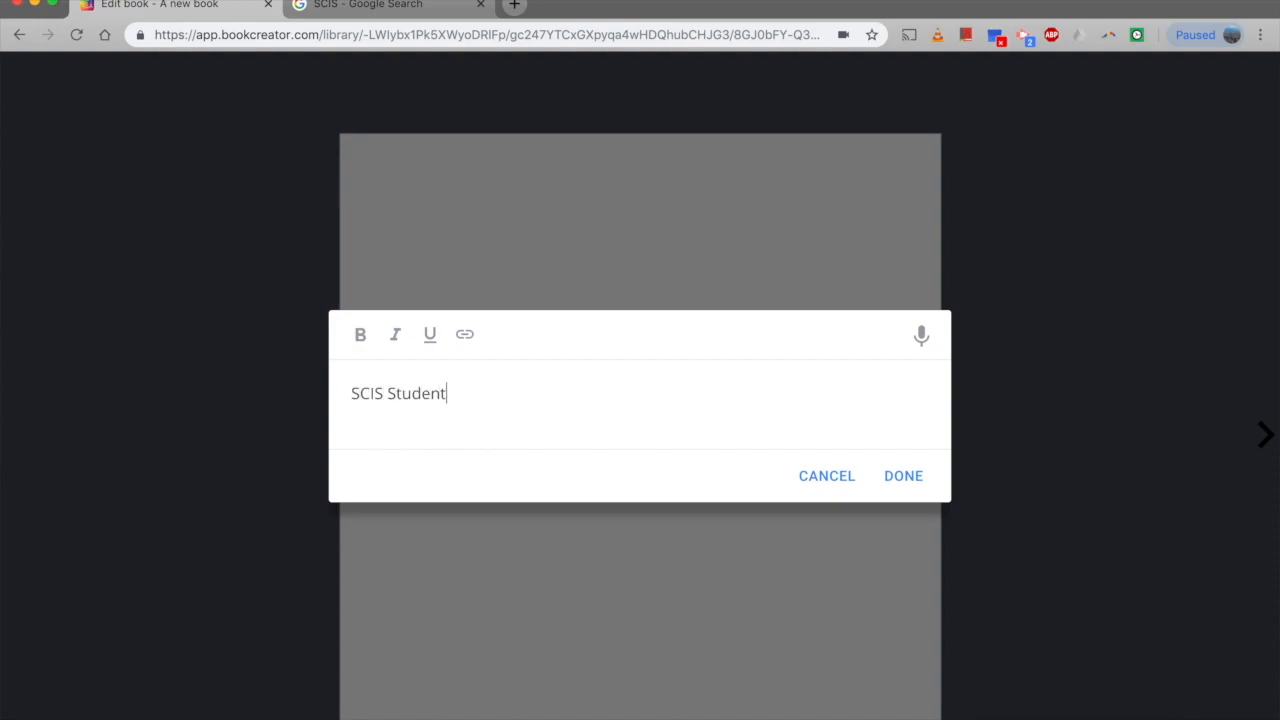
{"action": "type", "text": "Hand Book"}
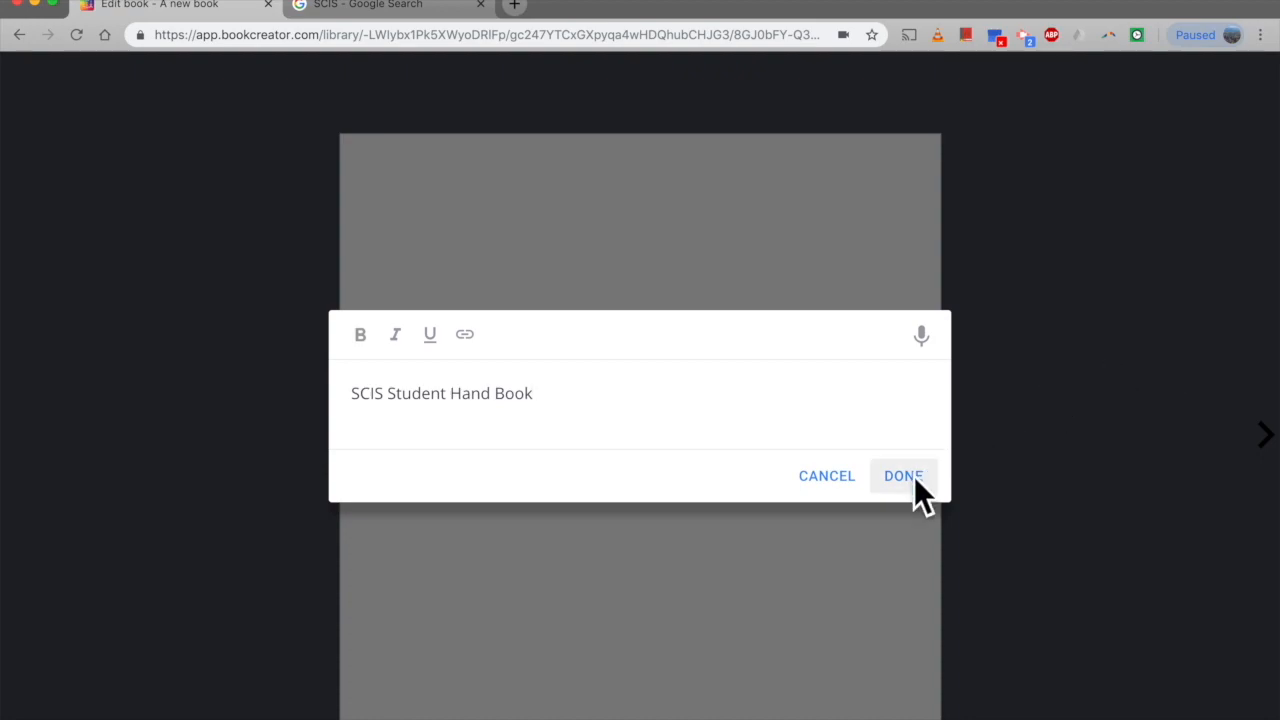
{"action": "left_click", "coordinate": [904, 476]}
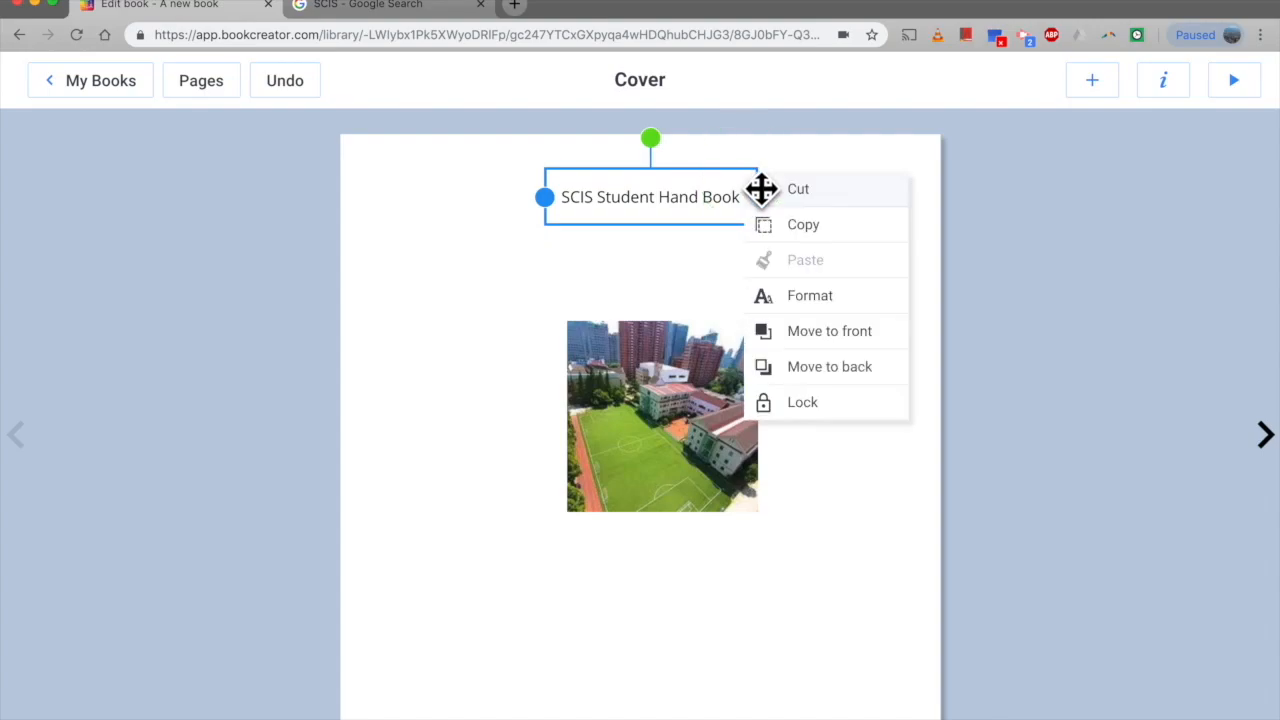
{"action": "mouse_move", "coordinate": [890, 324]}
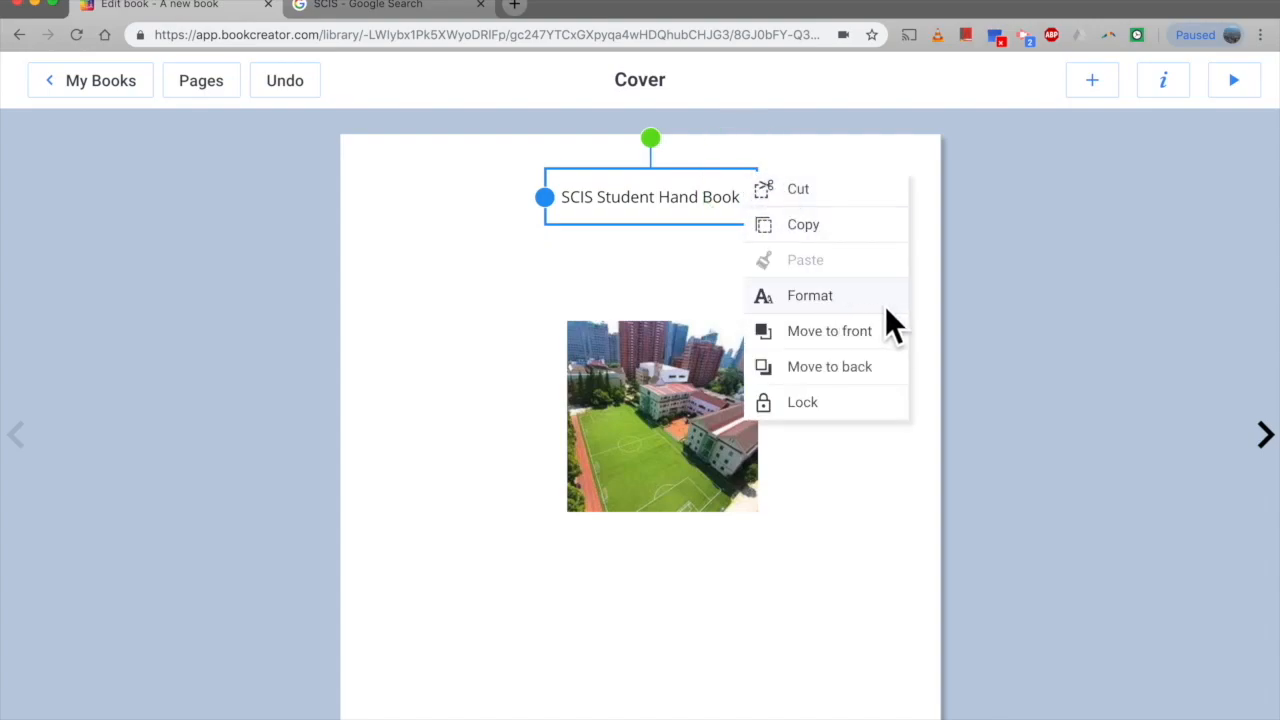
Format the title to about size 63, centred and spanning two lines.
{"action": "left_click", "coordinate": [810, 296]}
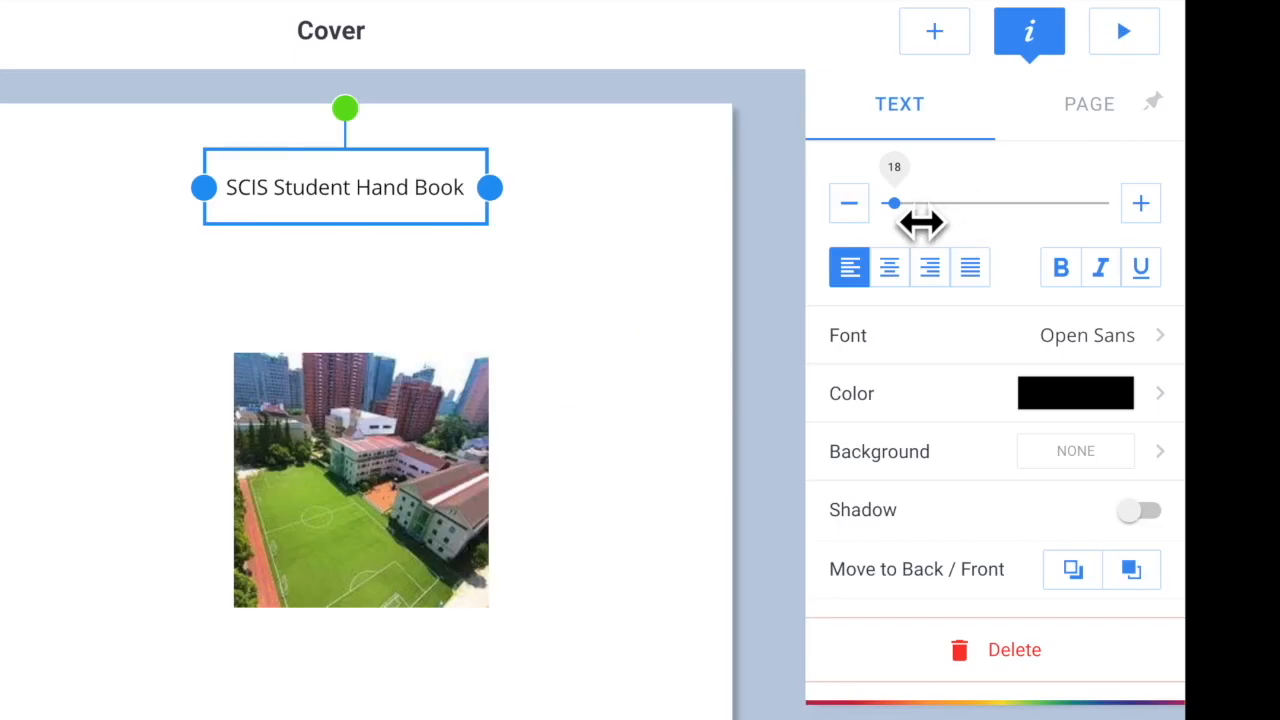
{"action": "left_click_drag", "start_coordinate": [892, 204], "coordinate": [912, 204]}
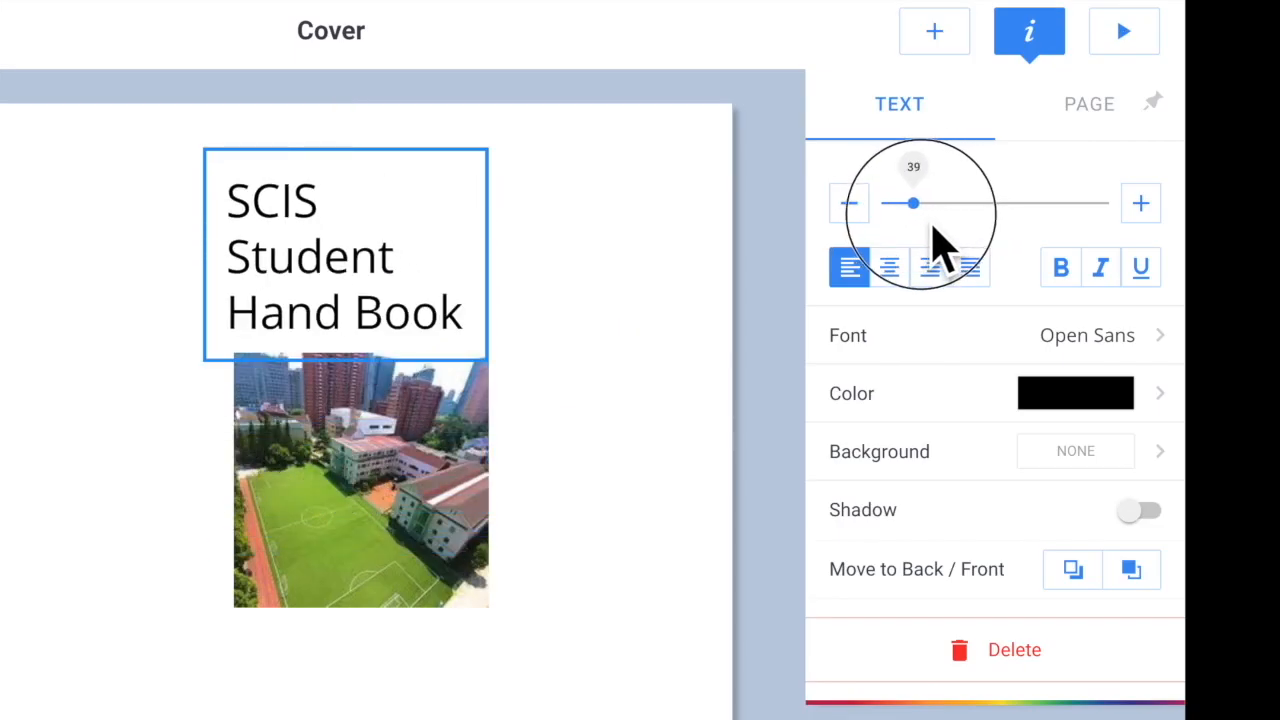
{"action": "left_click_drag", "start_coordinate": [912, 204], "coordinate": [936, 204]}
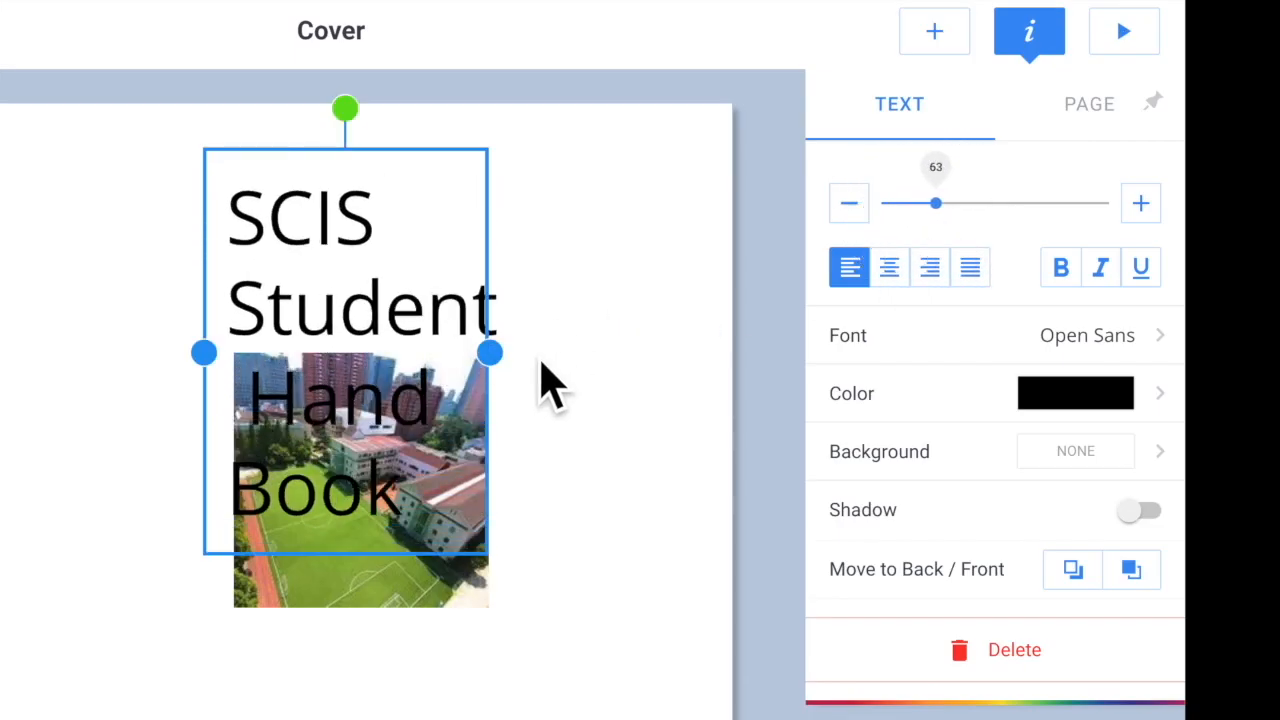
{"action": "left_click_drag", "start_coordinate": [488, 352], "coordinate": [704, 262]}
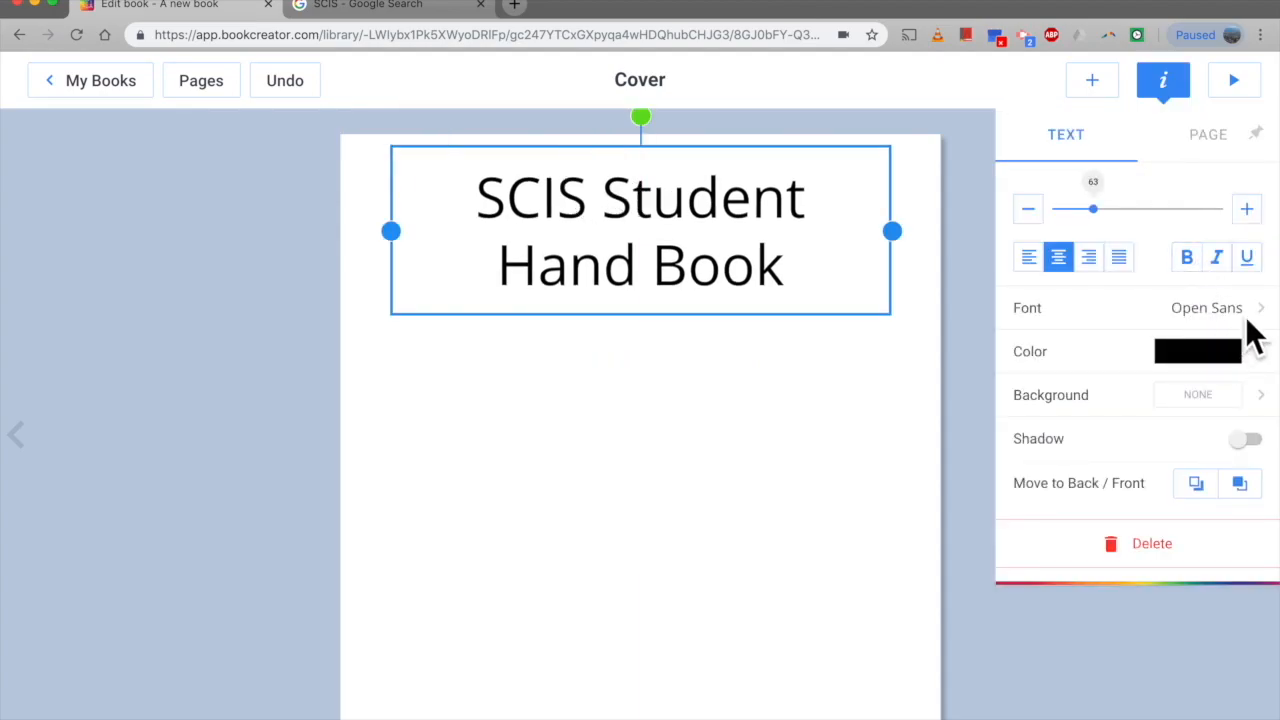
Set the title font to Short Stack from the Handwriting group.
{"action": "left_click", "coordinate": [1206, 308]}
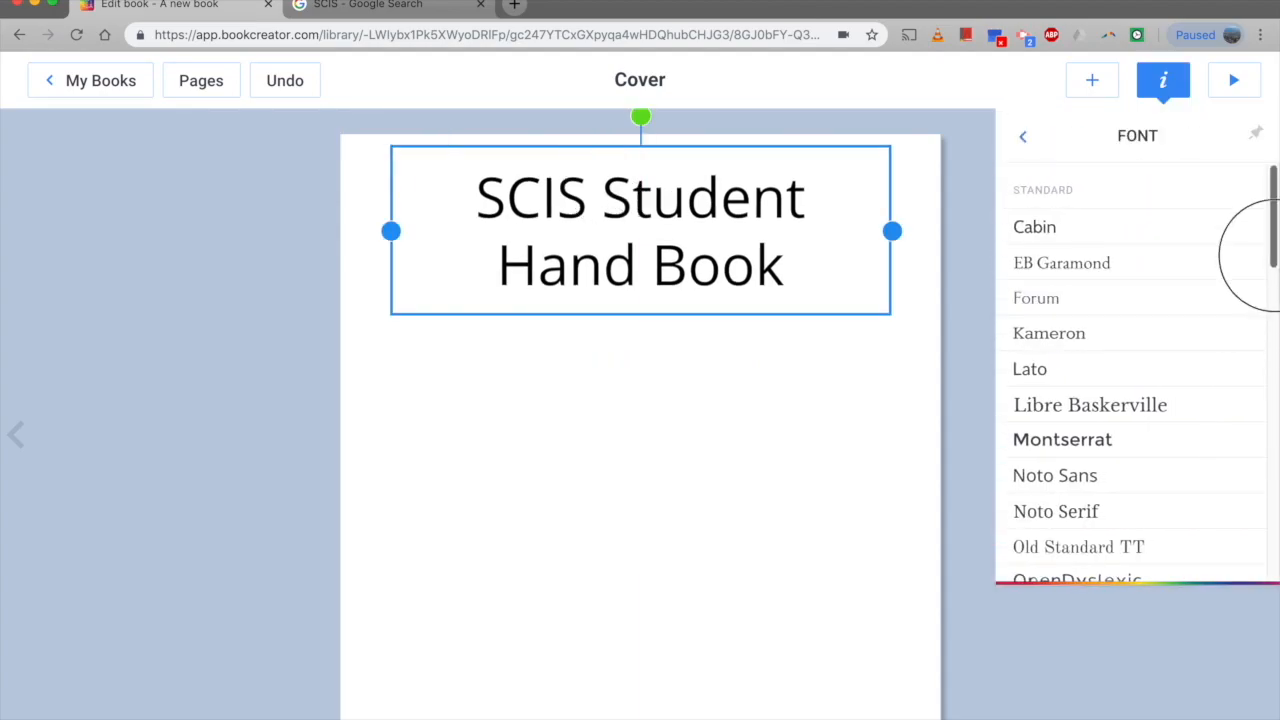
{"action": "scroll", "scroll_direction": "down", "scroll_amount": 3}
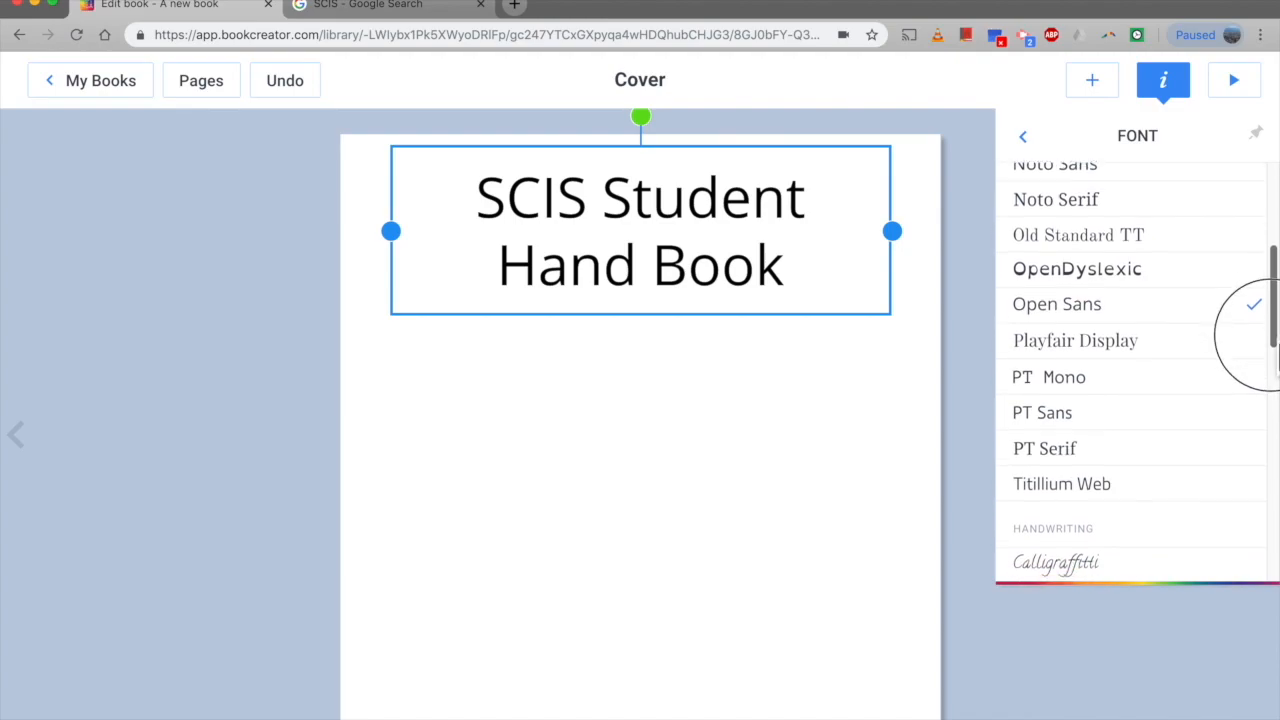
{"action": "scroll", "scroll_direction": "down", "scroll_amount": 3}
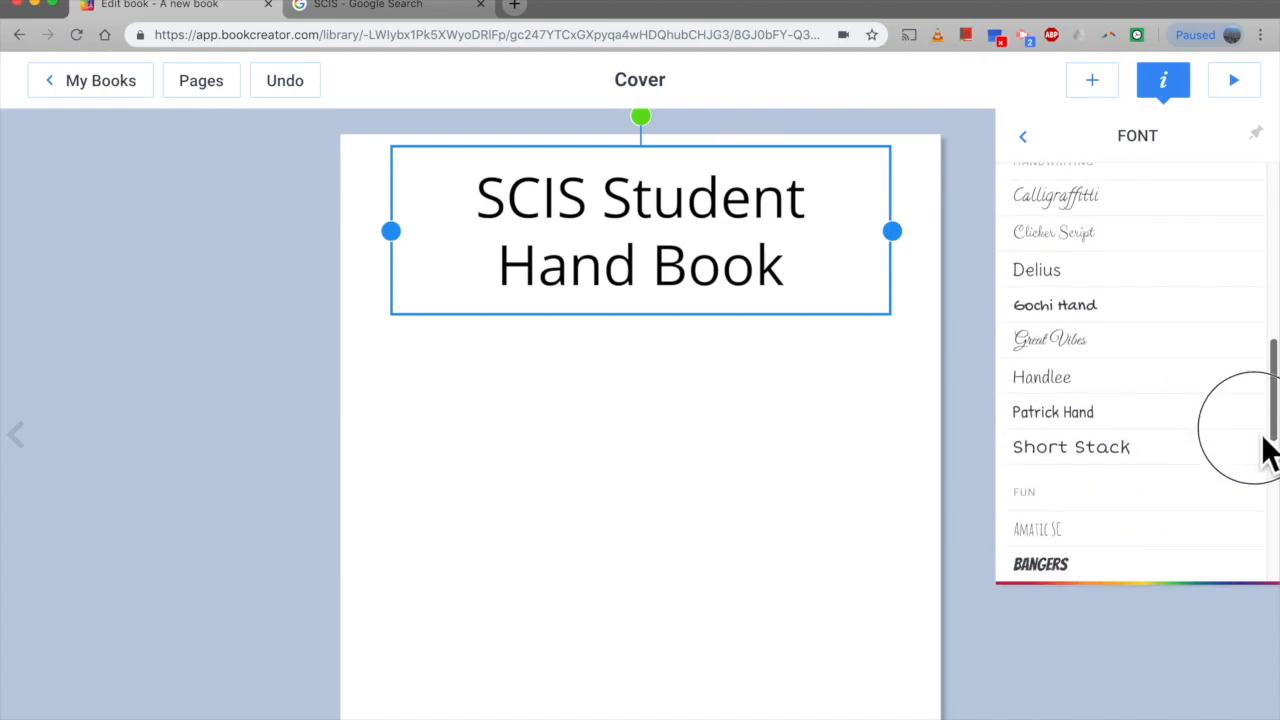
{"action": "scroll", "scroll_direction": "down", "scroll_amount": 3}
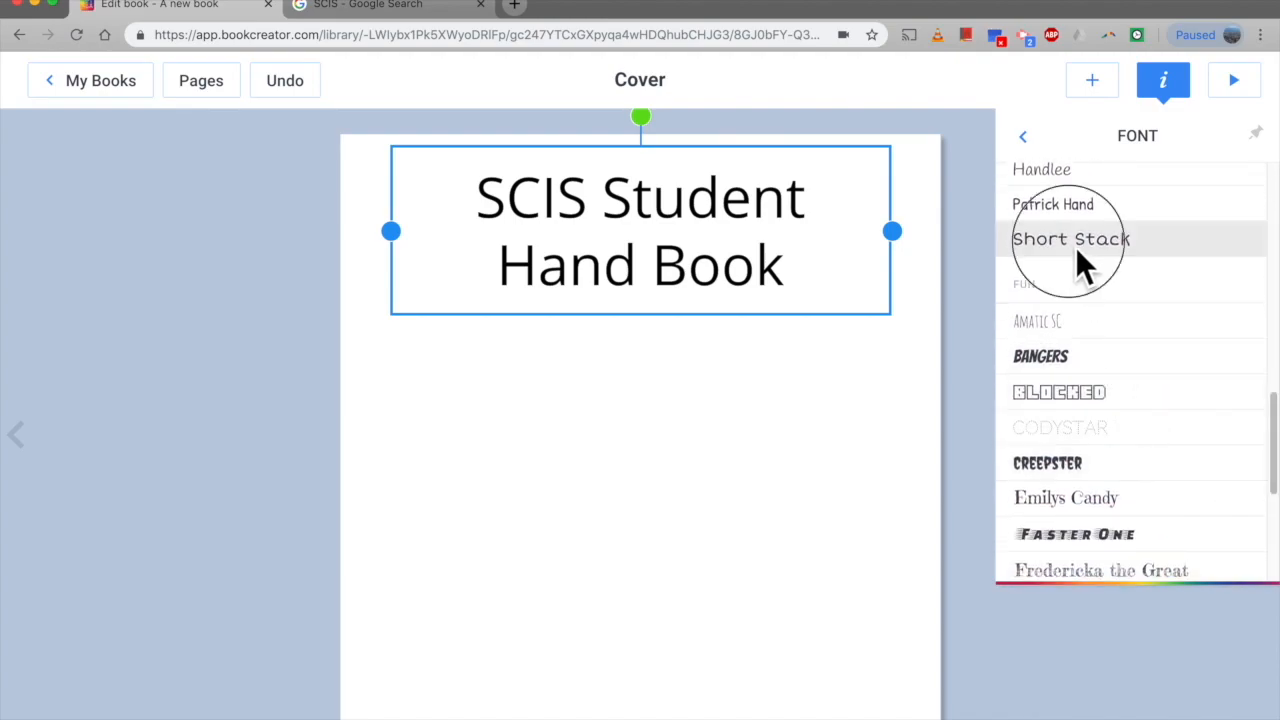
{"action": "left_click", "coordinate": [1070, 238]}
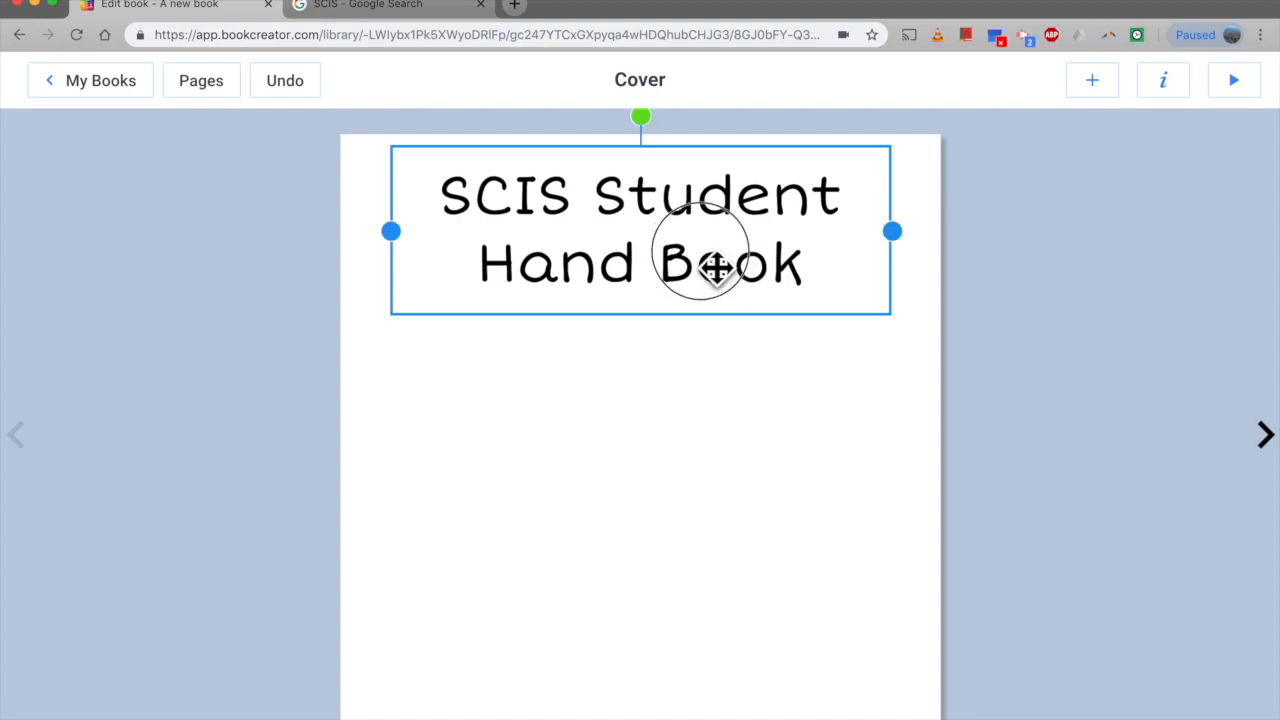
Give the title a custom olive-green colour from the spectrum picker.
{"action": "left_click", "coordinate": [1162, 80]}
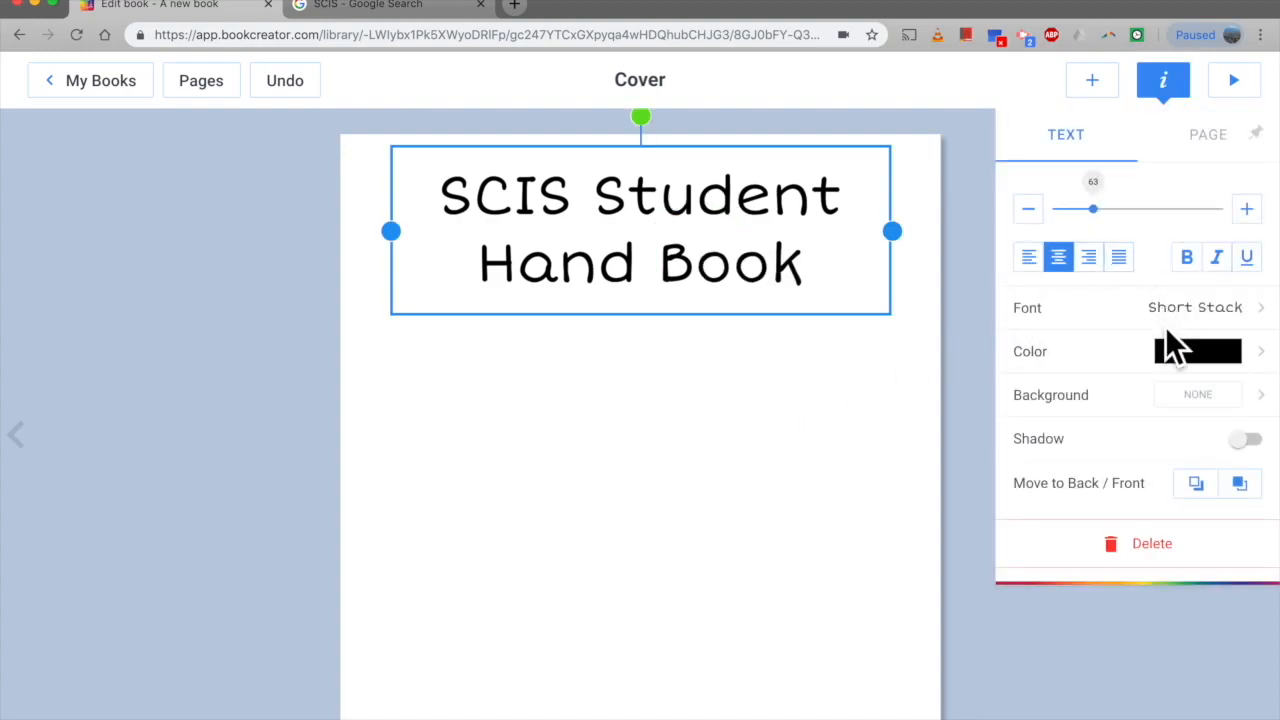
{"action": "left_click", "coordinate": [1196, 352]}
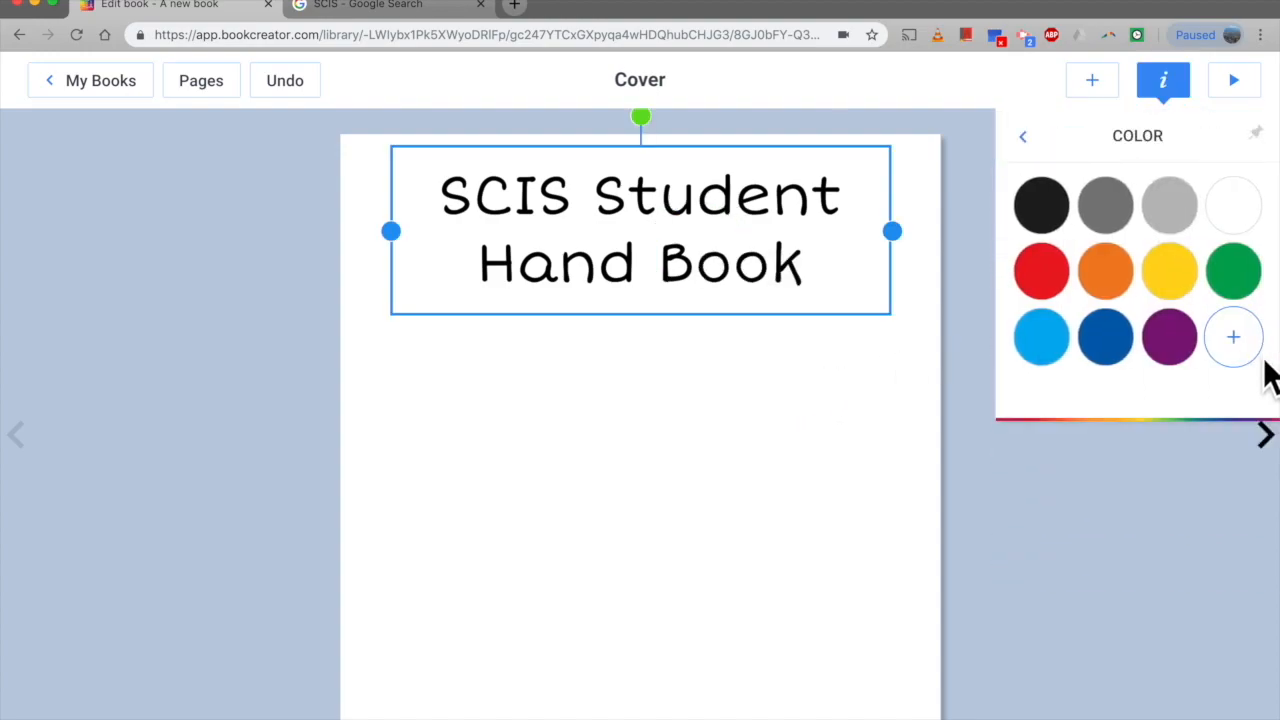
{"action": "left_click", "coordinate": [1232, 336]}
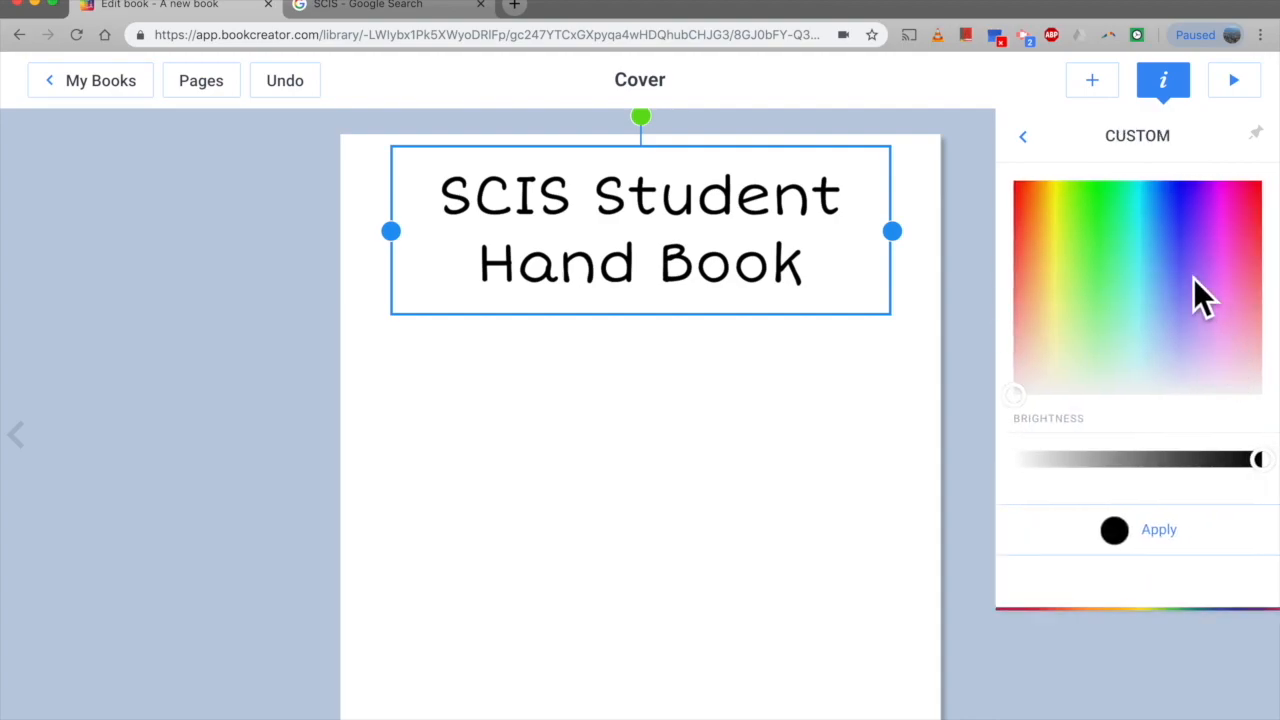
{"action": "left_click", "coordinate": [1192, 316]}
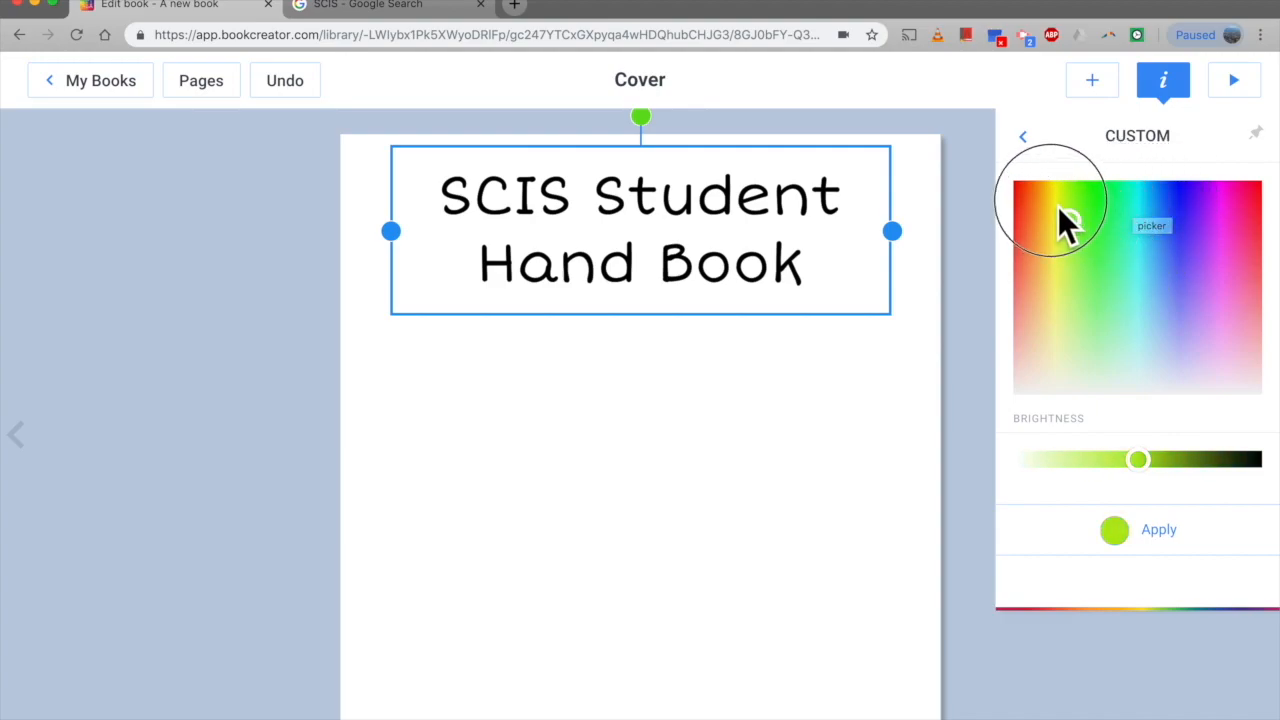
{"action": "left_click", "coordinate": [1164, 80]}
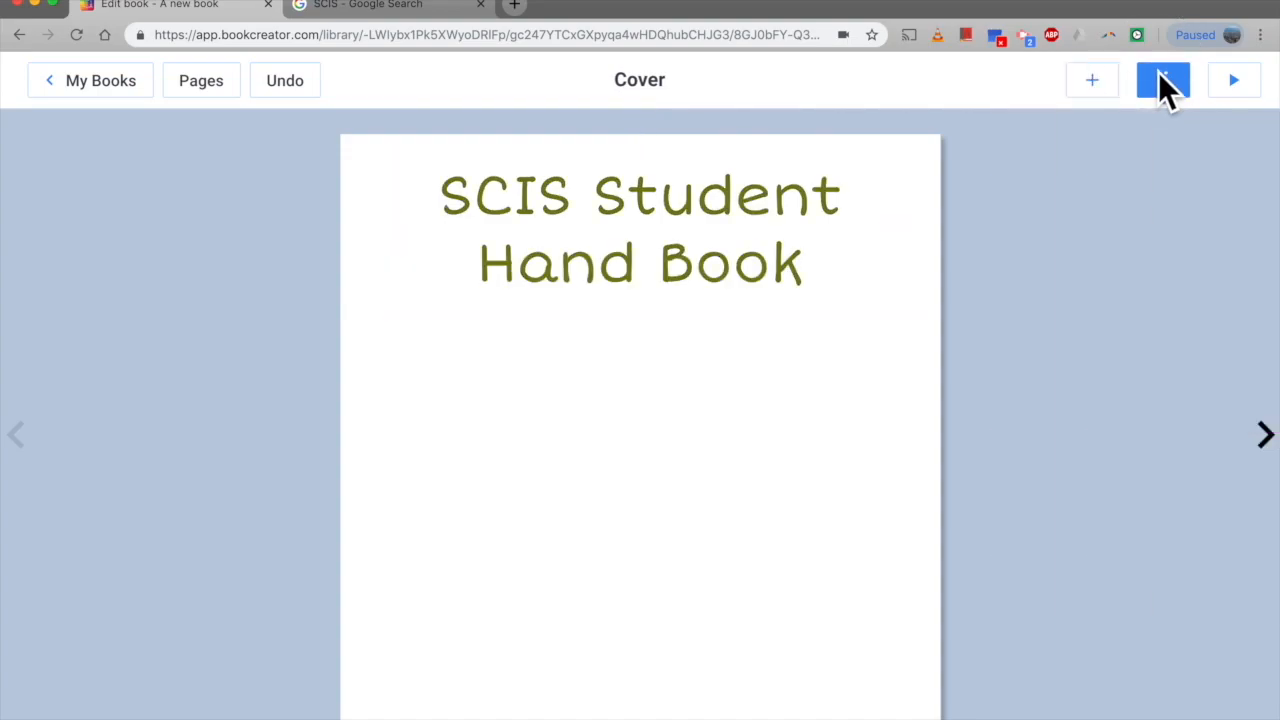
Try teal and custom yellow page backgrounds, then reset the page to white.
{"action": "left_click", "coordinate": [1164, 80]}
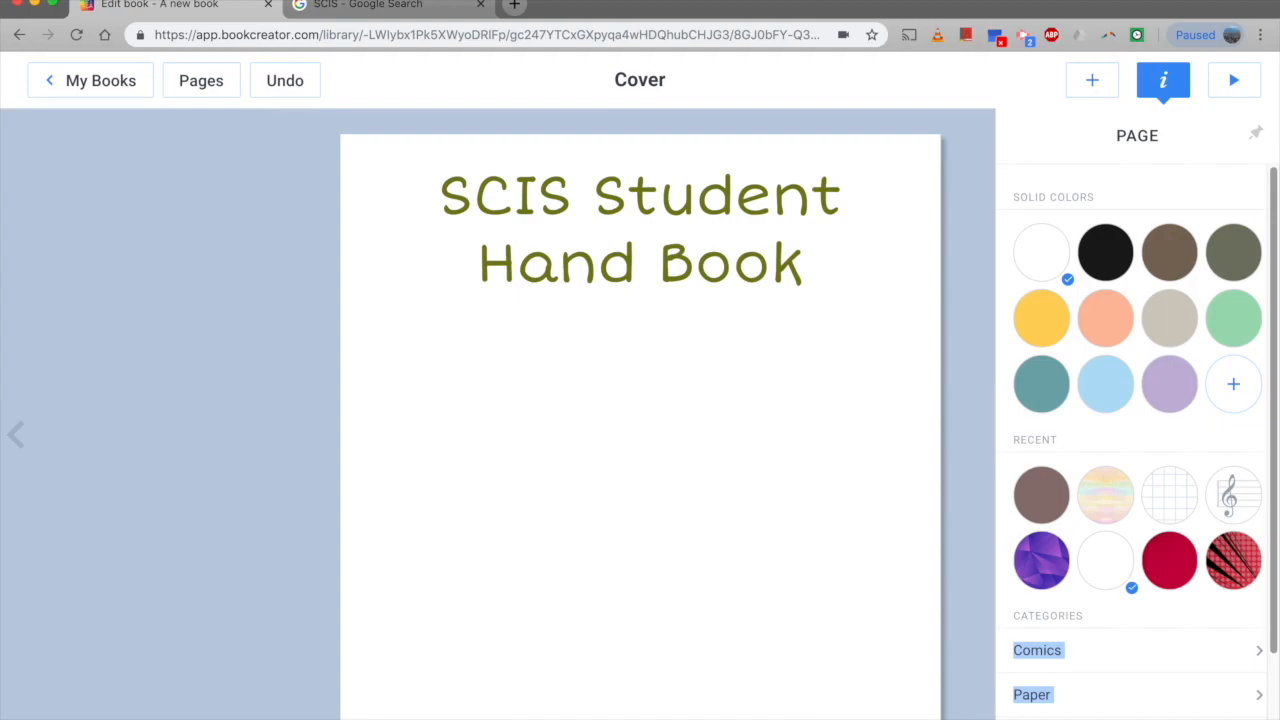
{"action": "left_click", "coordinate": [1168, 316]}
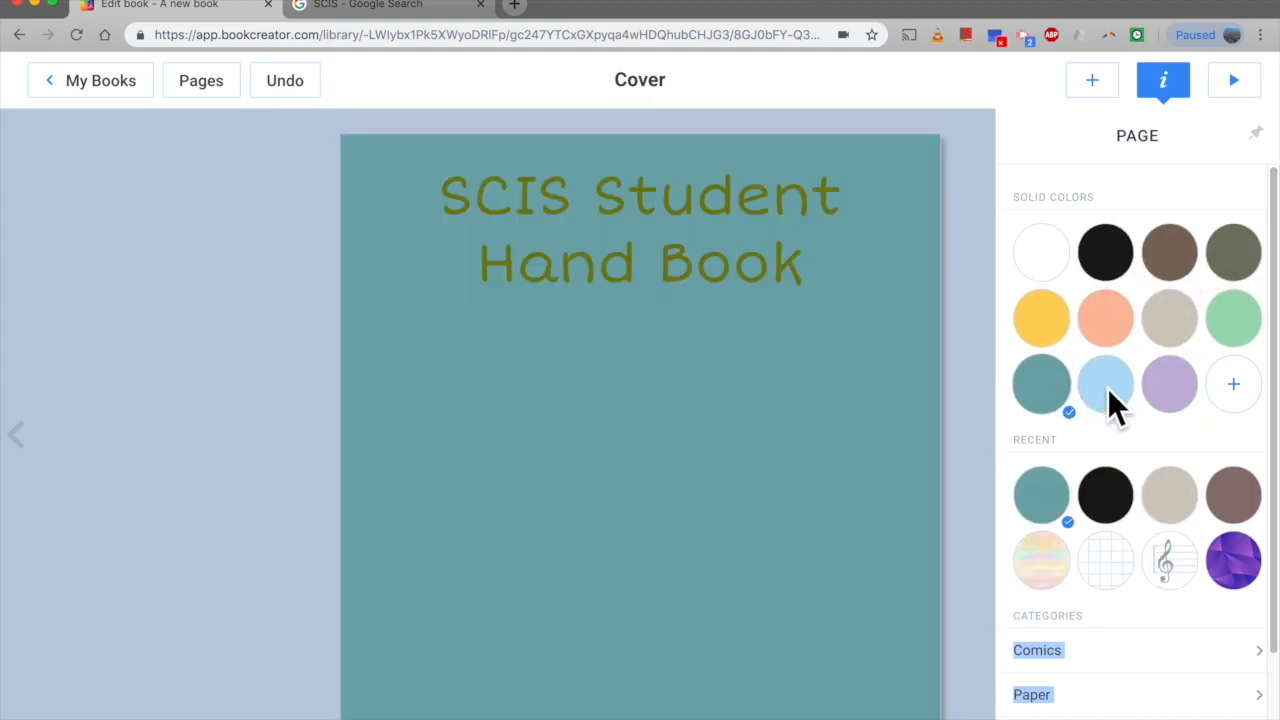
{"action": "left_click", "coordinate": [1232, 384]}
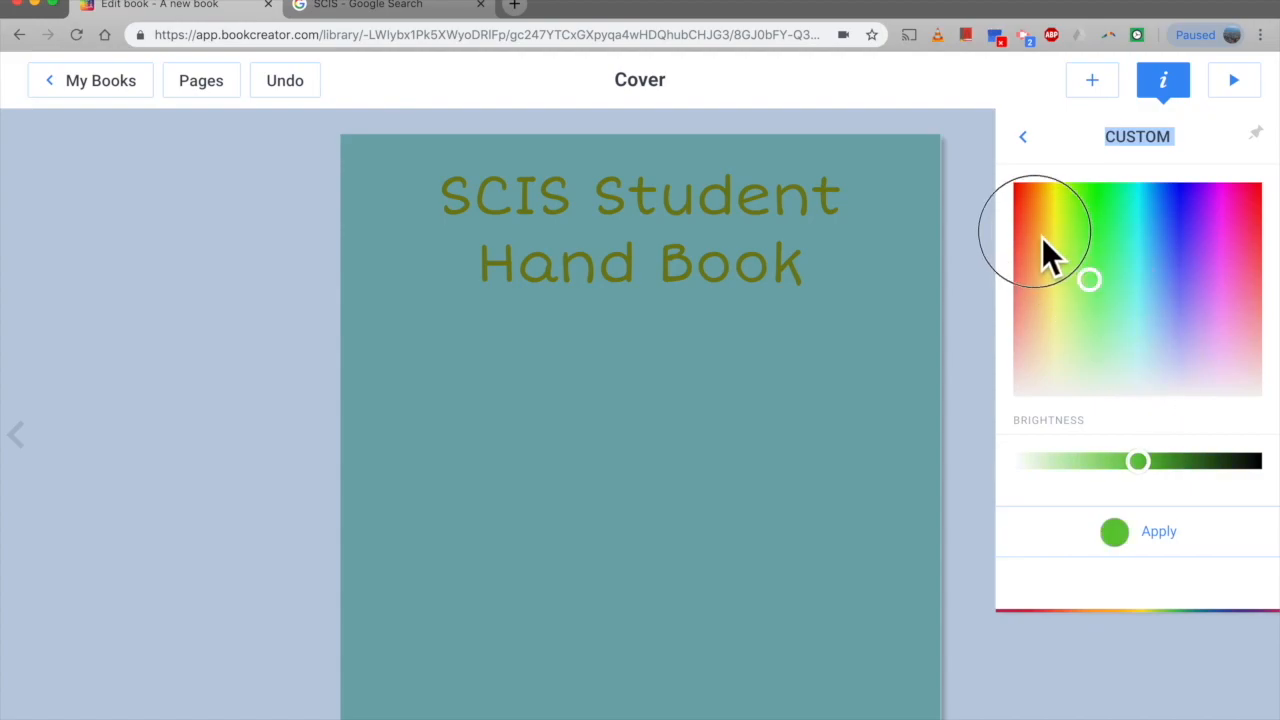
{"action": "left_click", "coordinate": [1056, 200]}
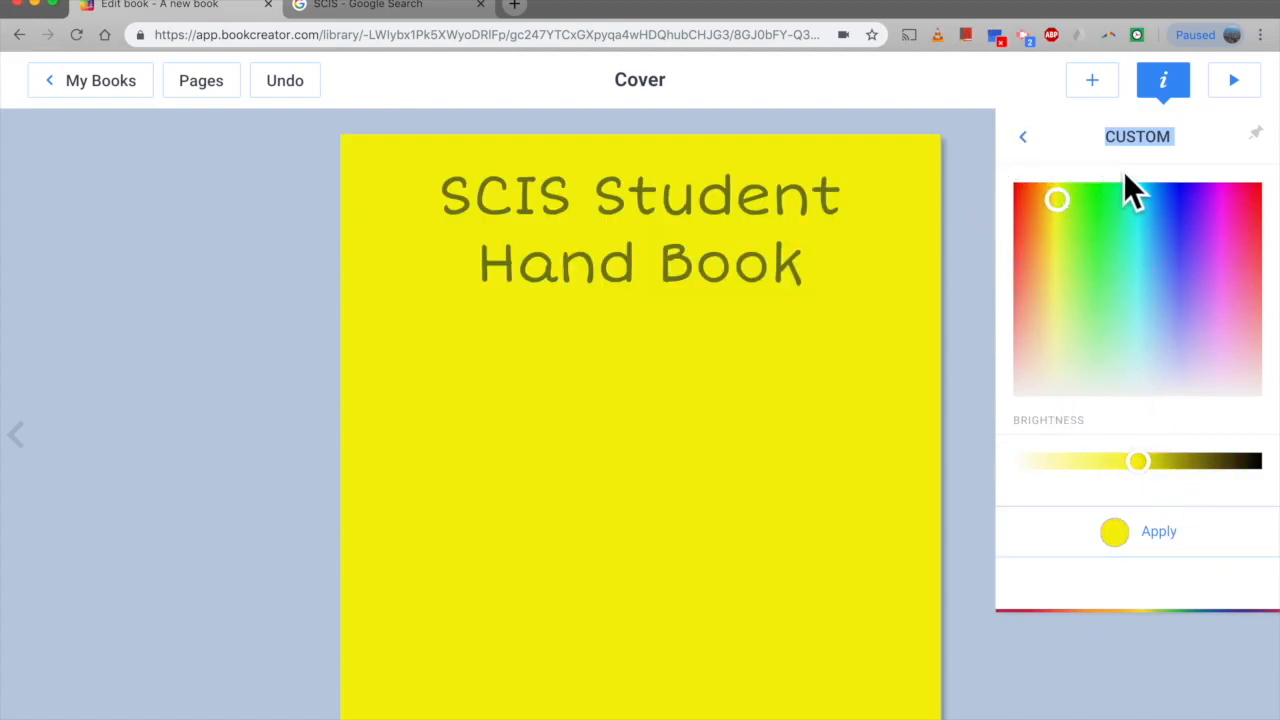
{"action": "left_click", "coordinate": [1022, 136]}
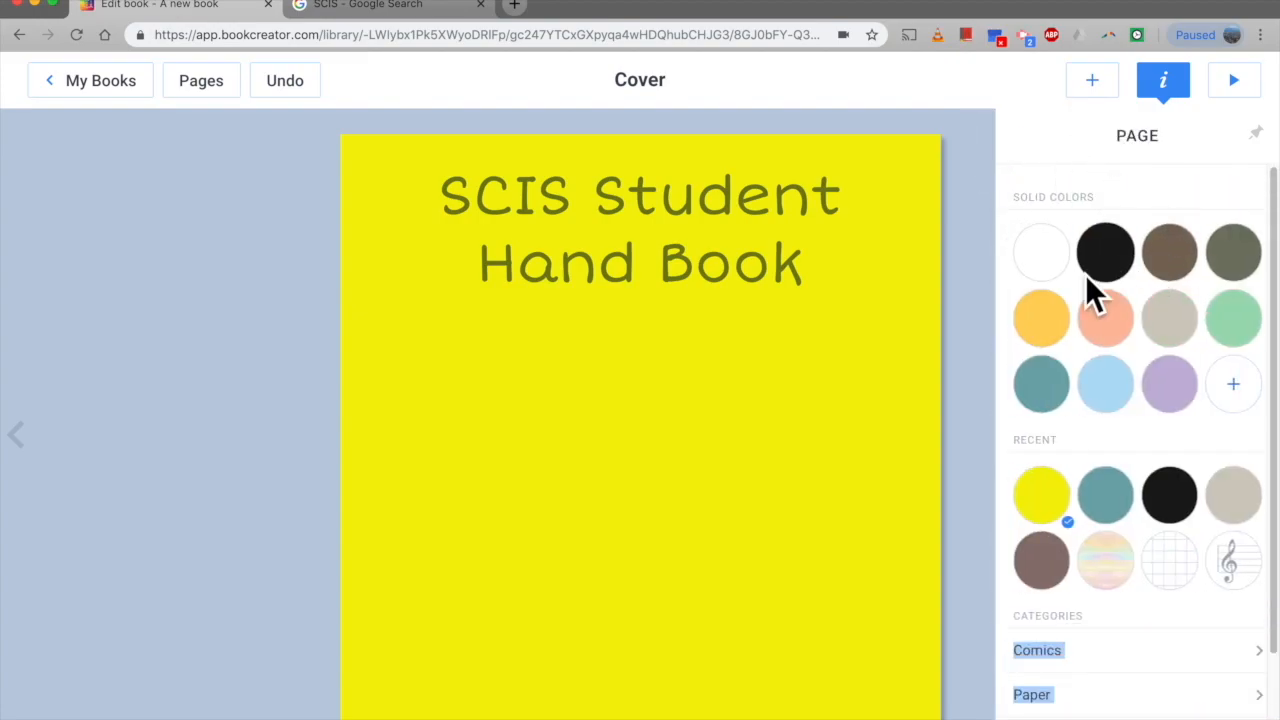
{"action": "left_click", "coordinate": [1040, 252]}
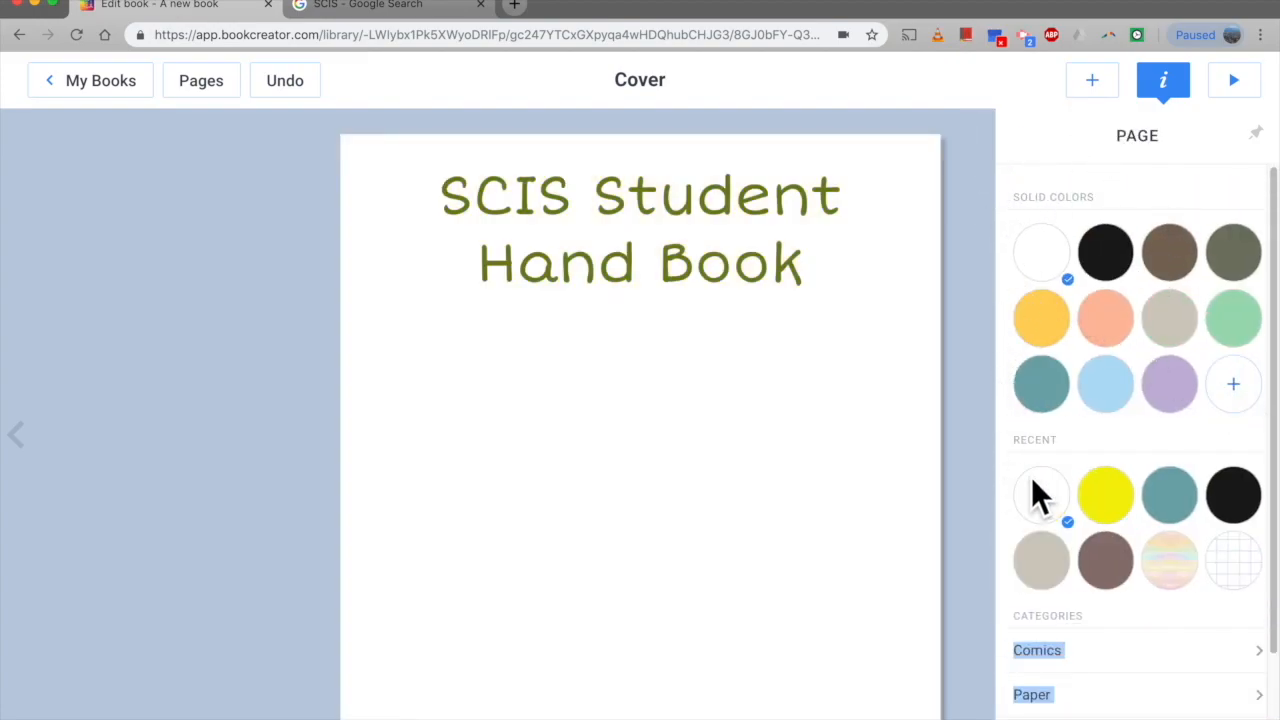
Apply the pastel watercolour texture from Recent as the page background.
{"action": "left_click", "coordinate": [1040, 494]}
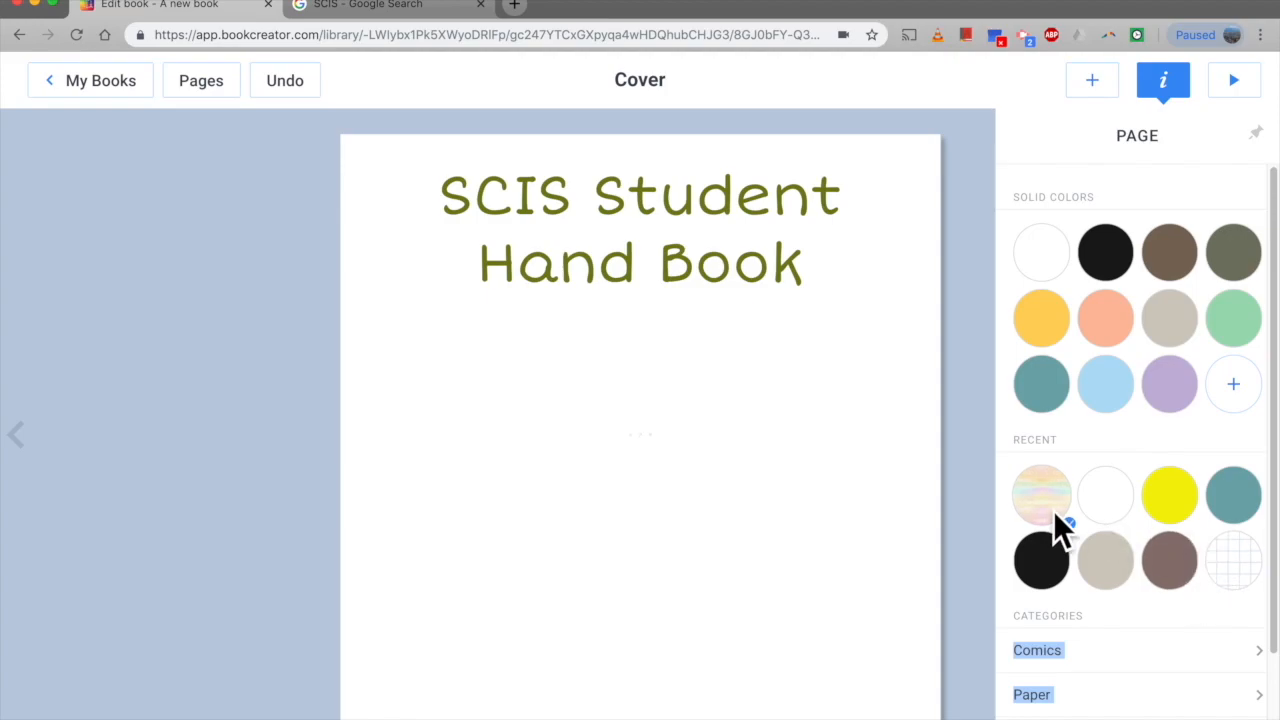
{"action": "left_click", "coordinate": [1040, 496]}
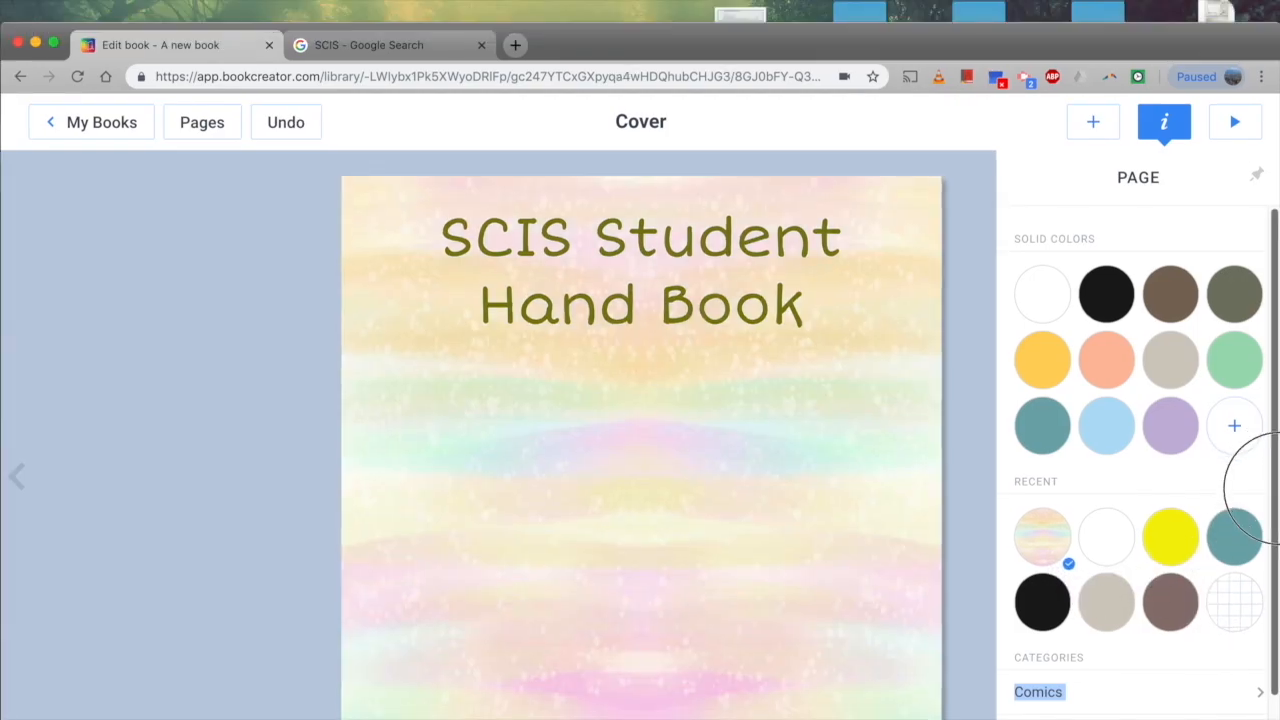
Try the purple burst and yellow halftone Comics backgrounds, then move on to the Textures collection.
{"action": "scroll", "scroll_direction": "down", "scroll_amount": 3}
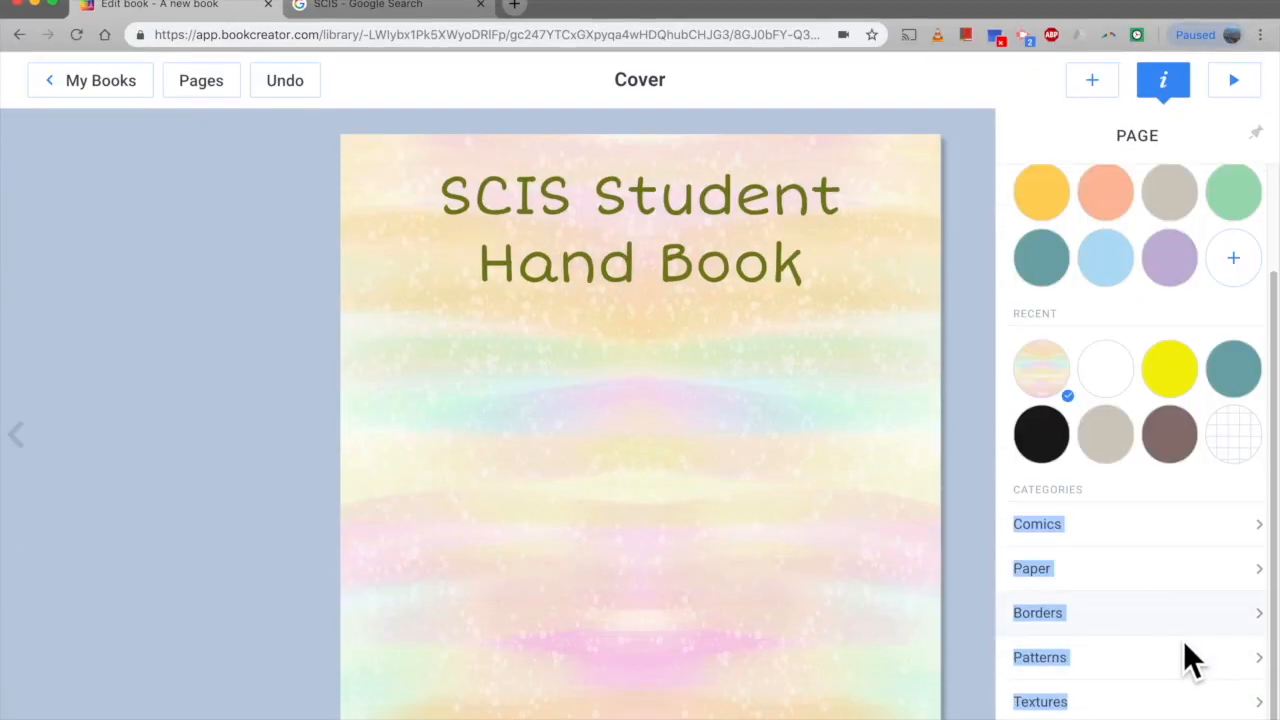
{"action": "left_click", "coordinate": [1036, 524]}
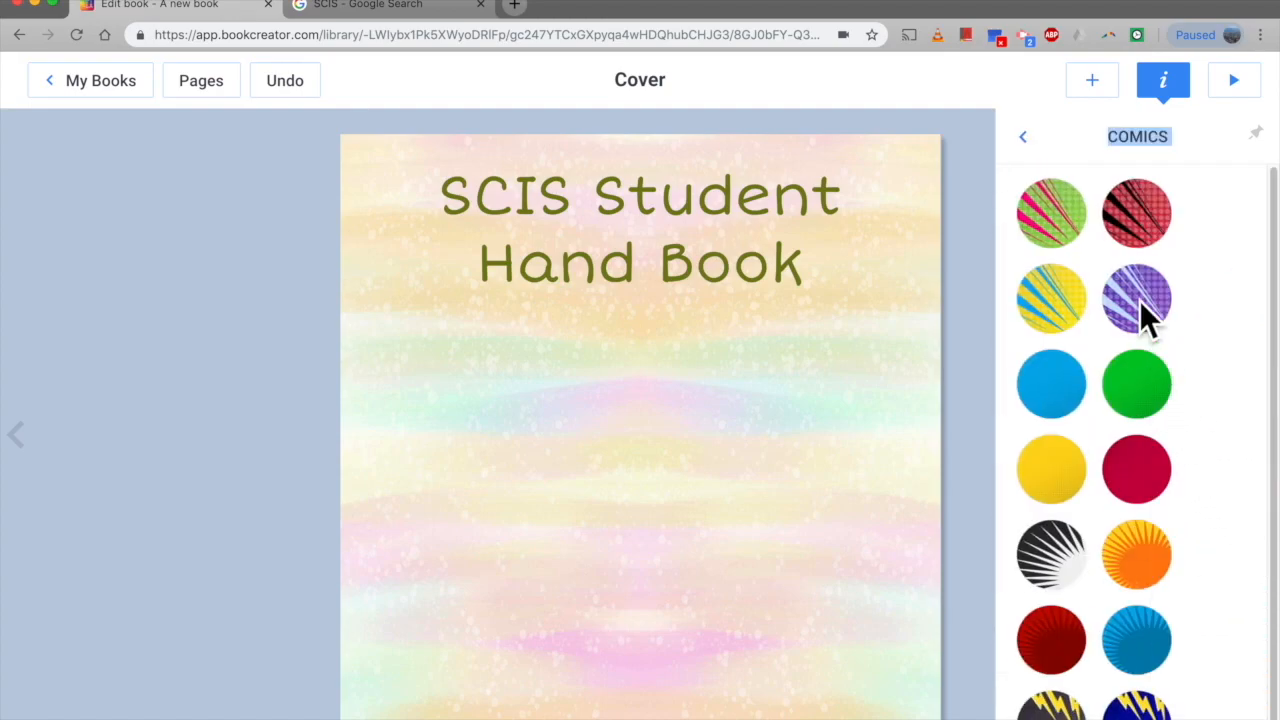
{"action": "left_click", "coordinate": [1136, 300]}
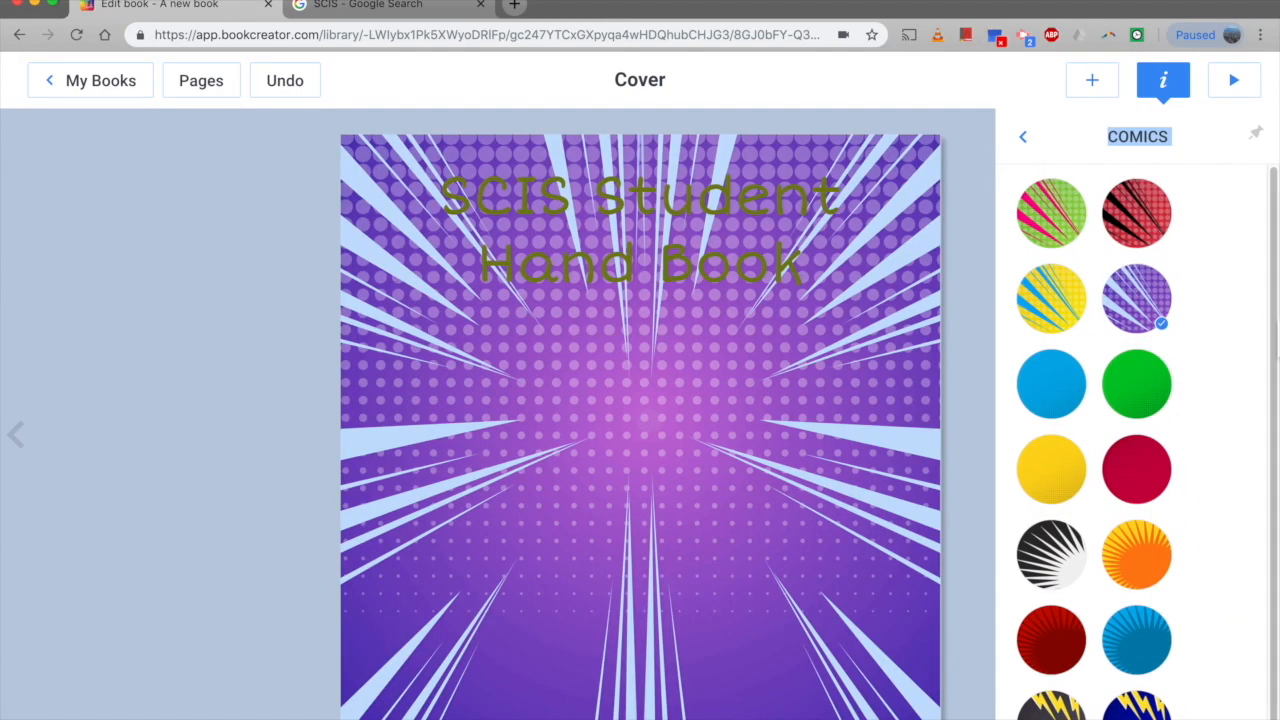
{"action": "left_click", "coordinate": [1052, 468]}
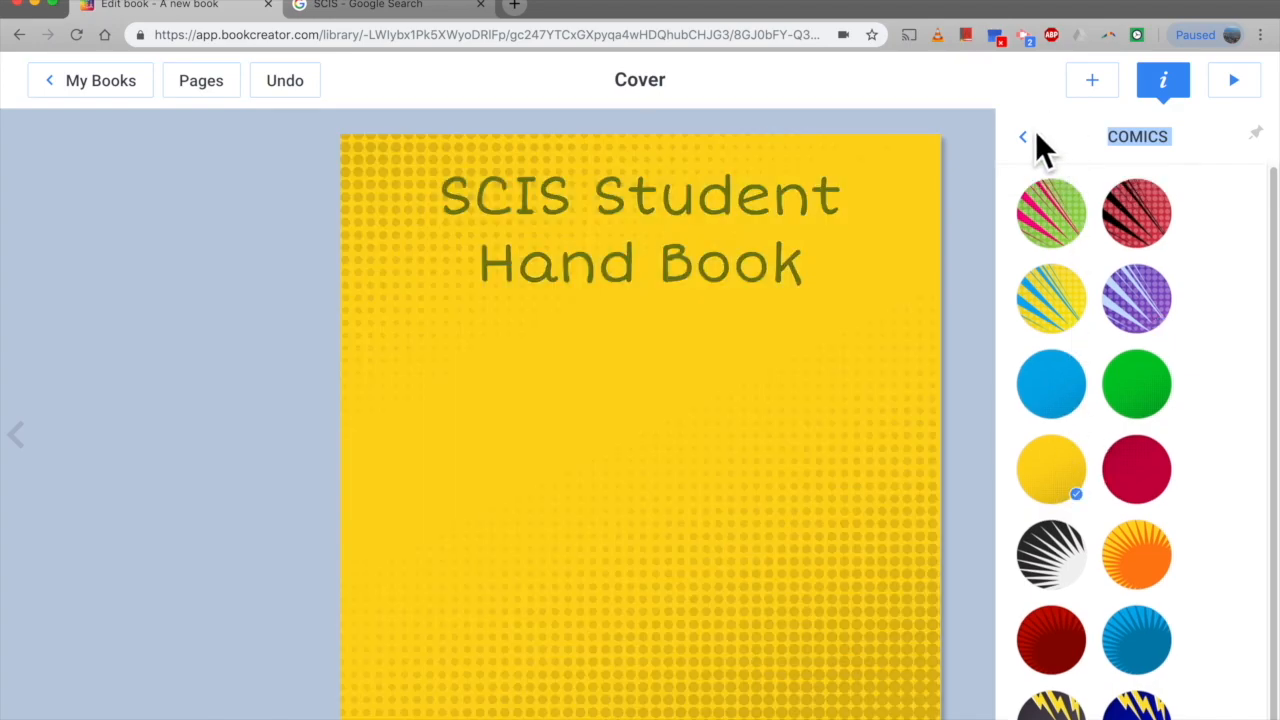
{"action": "left_click", "coordinate": [1022, 136]}
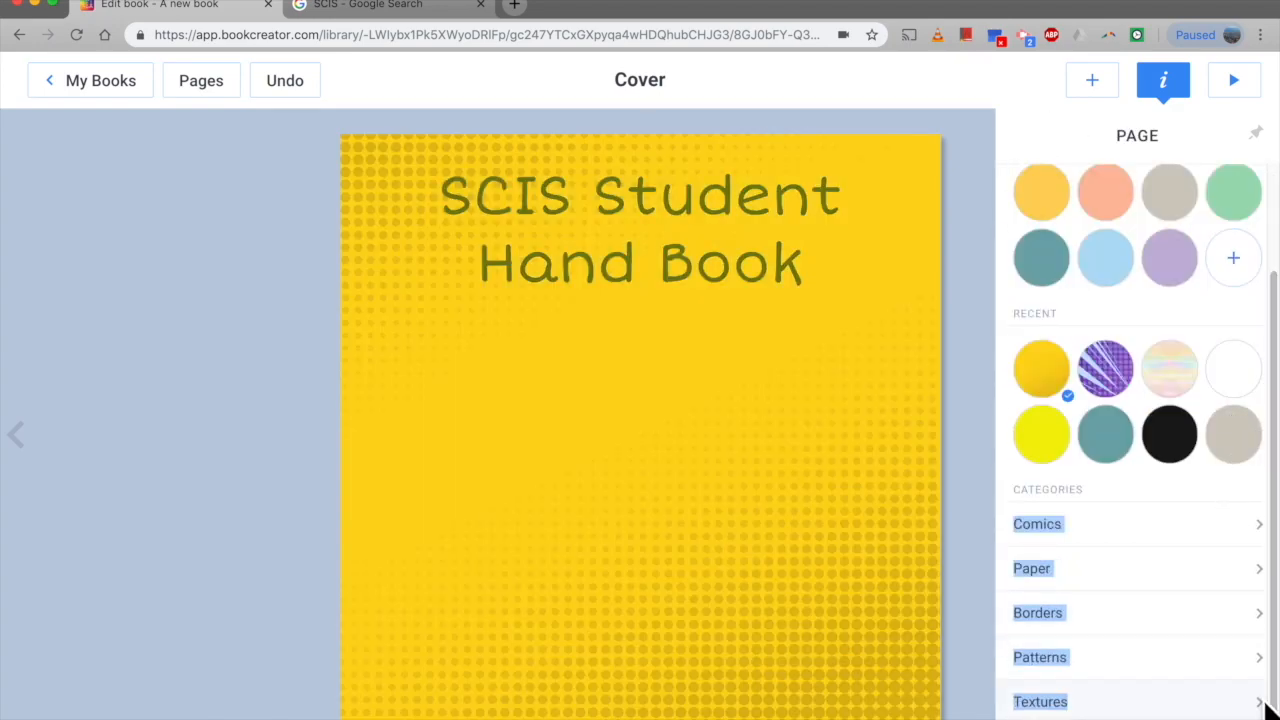
{"action": "left_click", "coordinate": [1040, 700]}
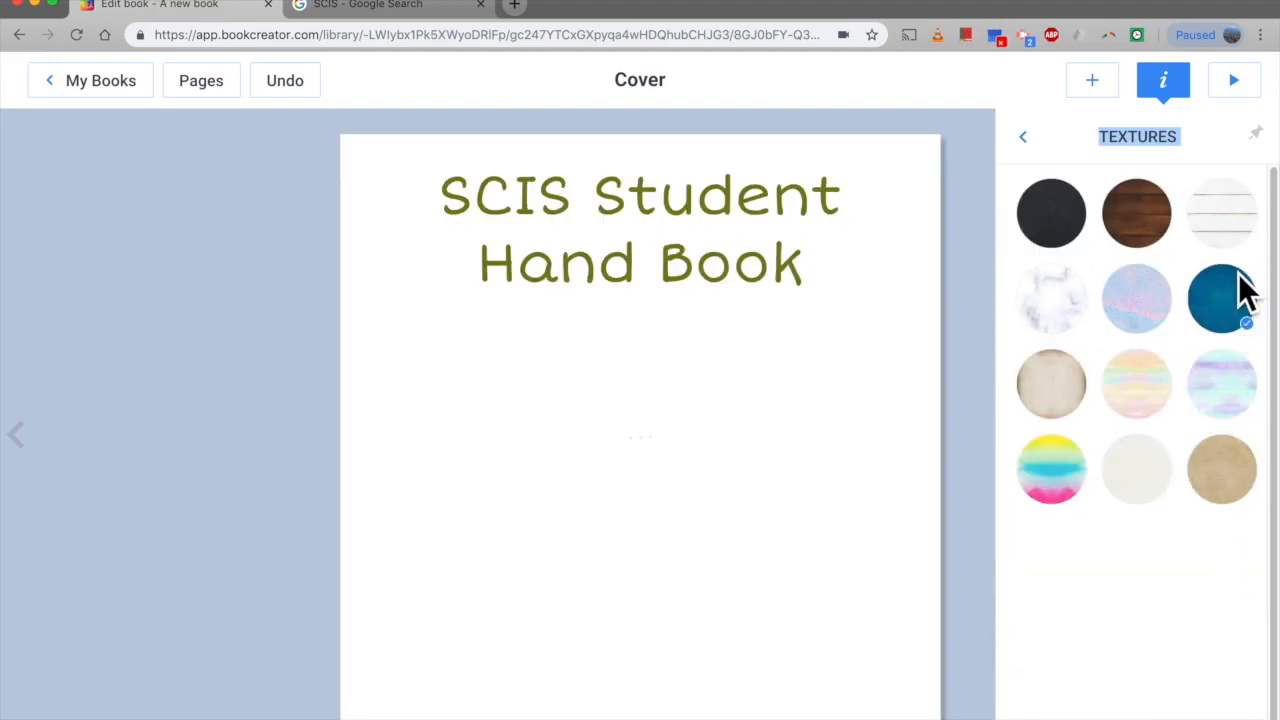